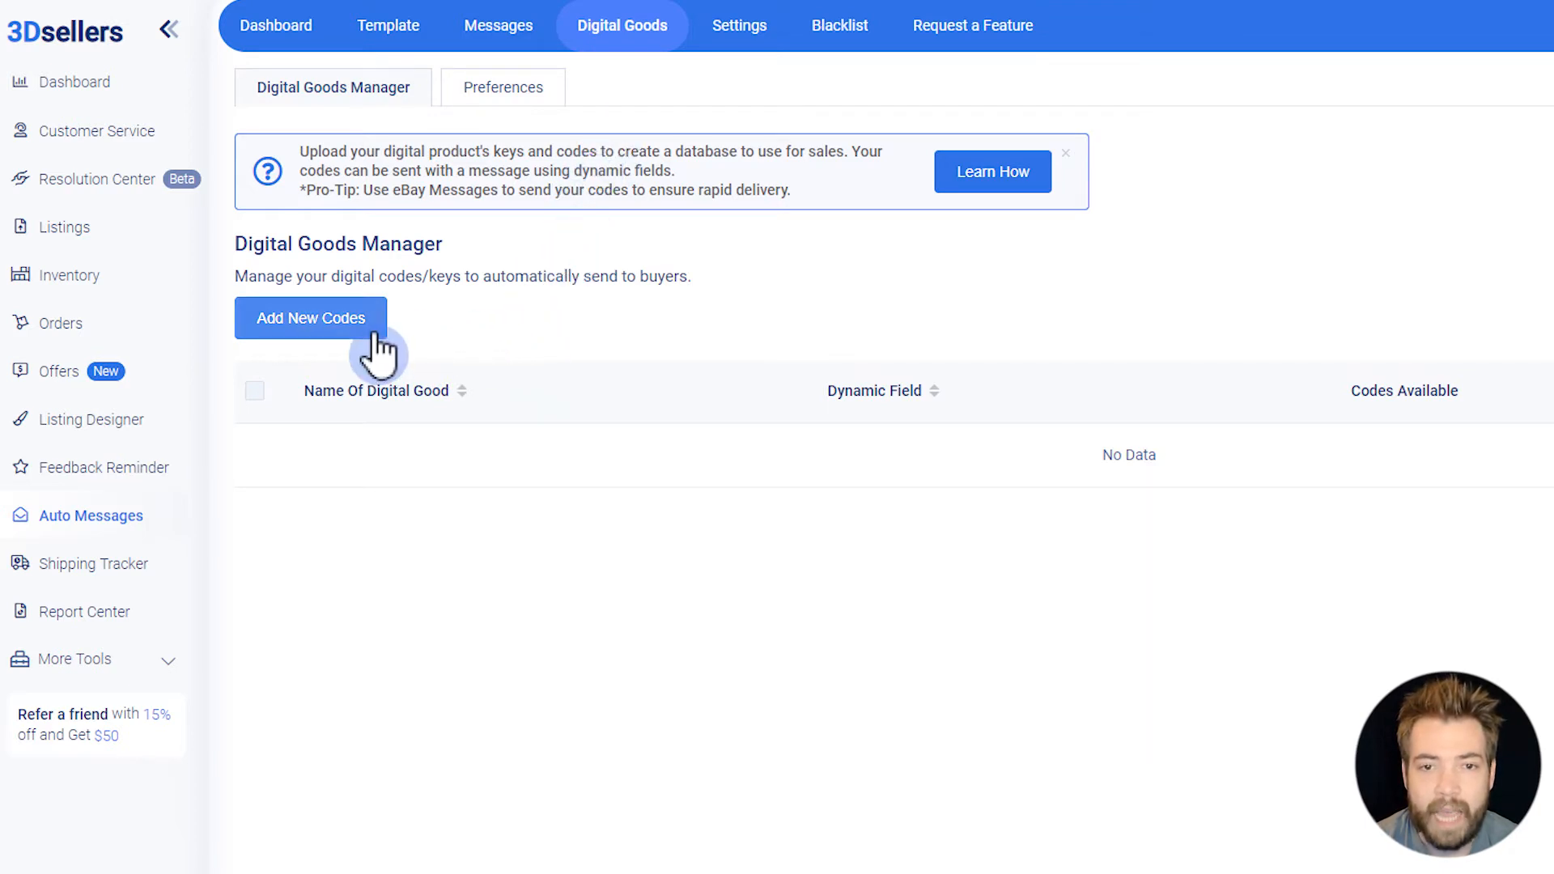
Step: Name the new digital good and its dynamic field 'code', drawing keys from a key database
click(310, 318)
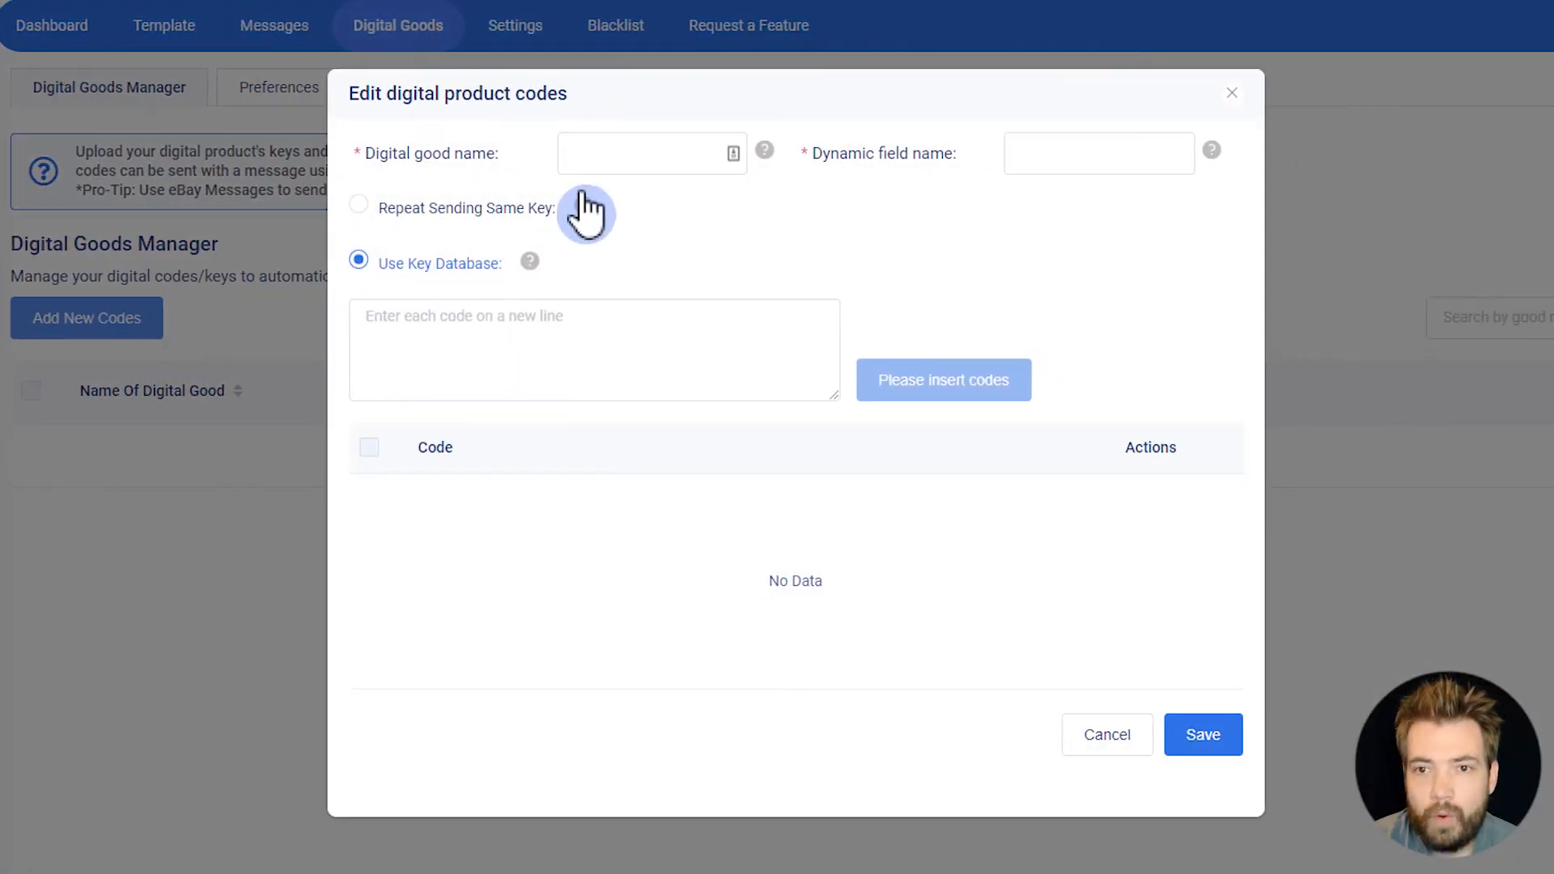
text(code)
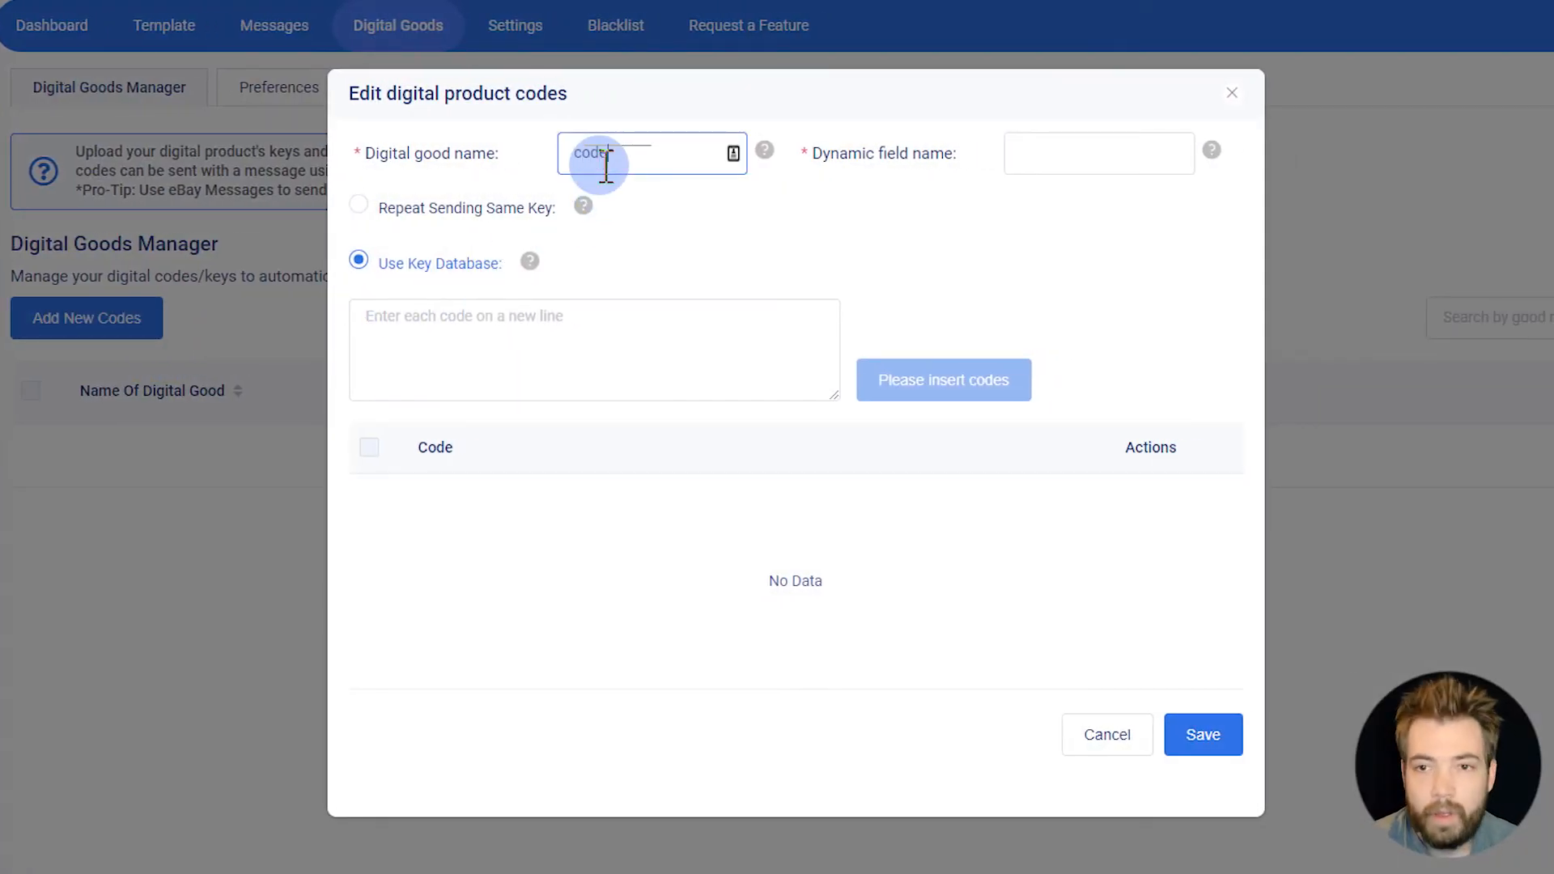
click(1099, 153)
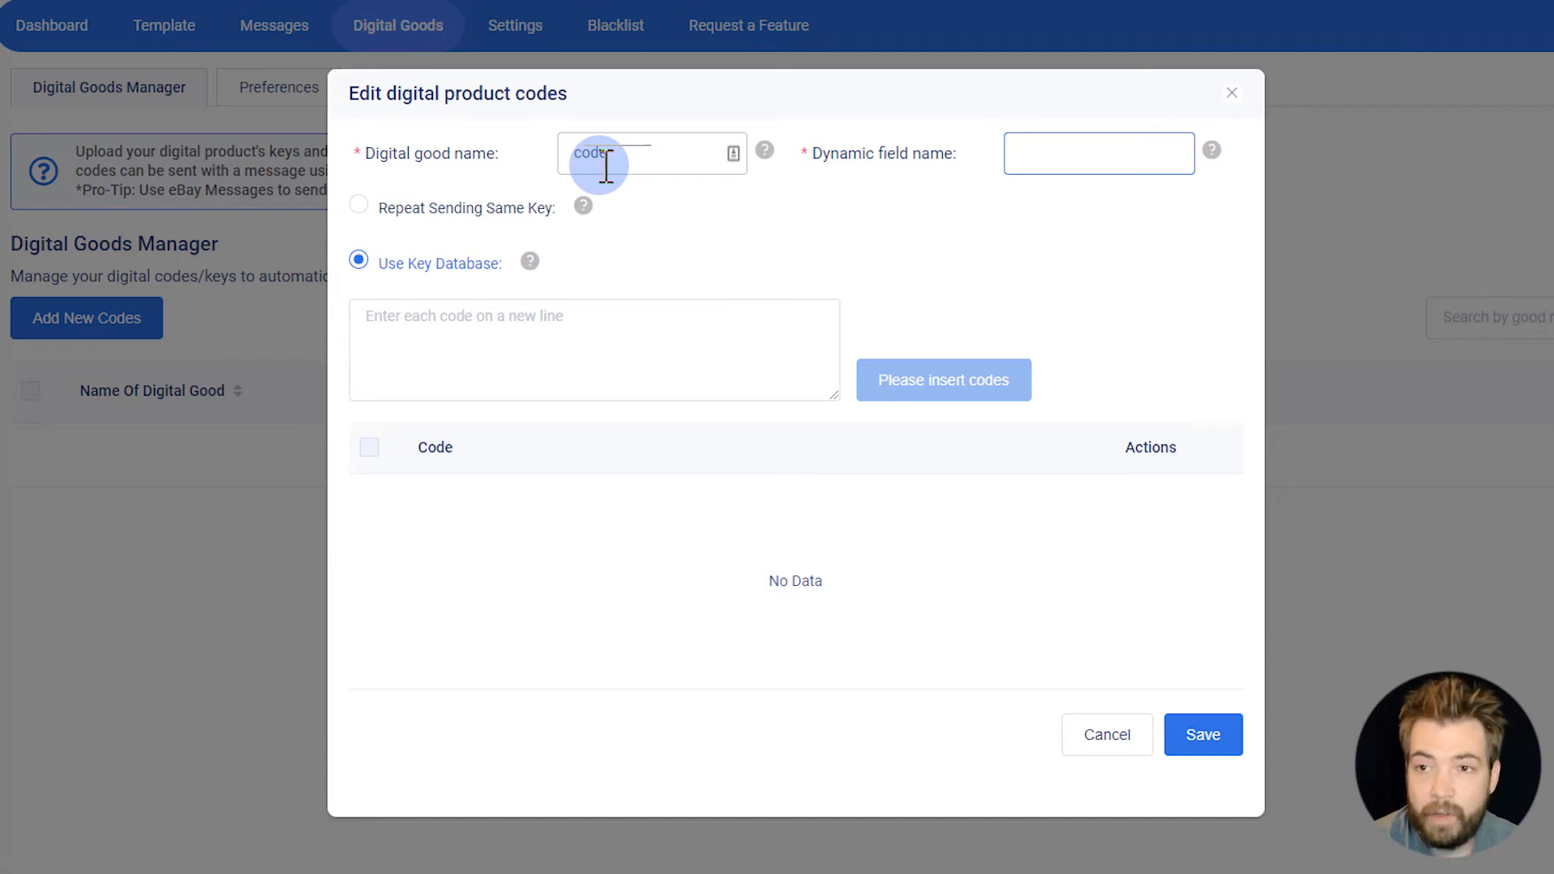
text(c)
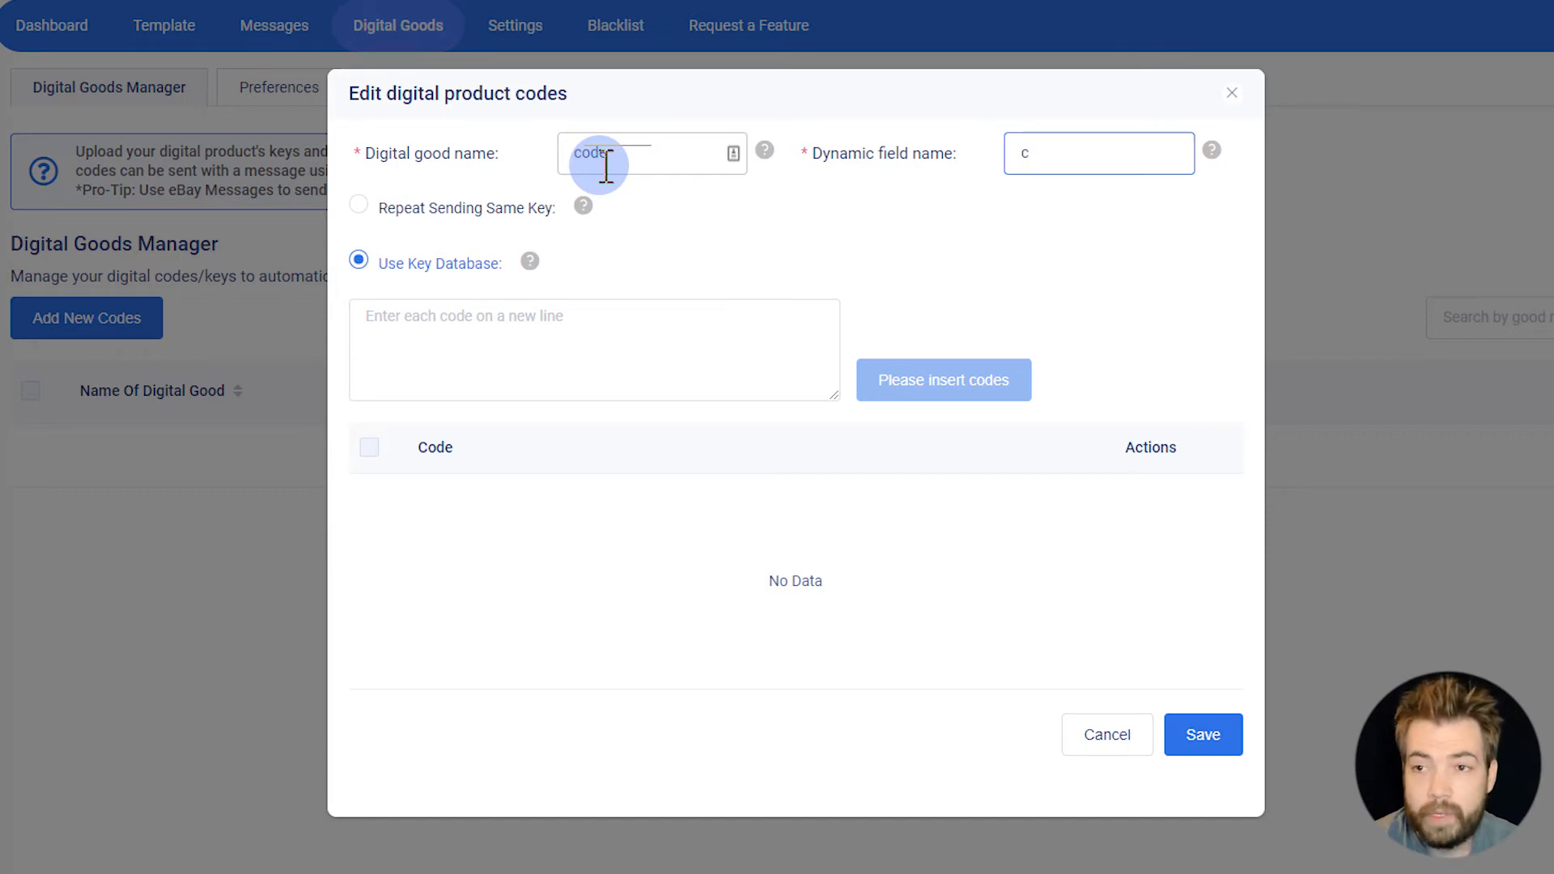
text(ode)
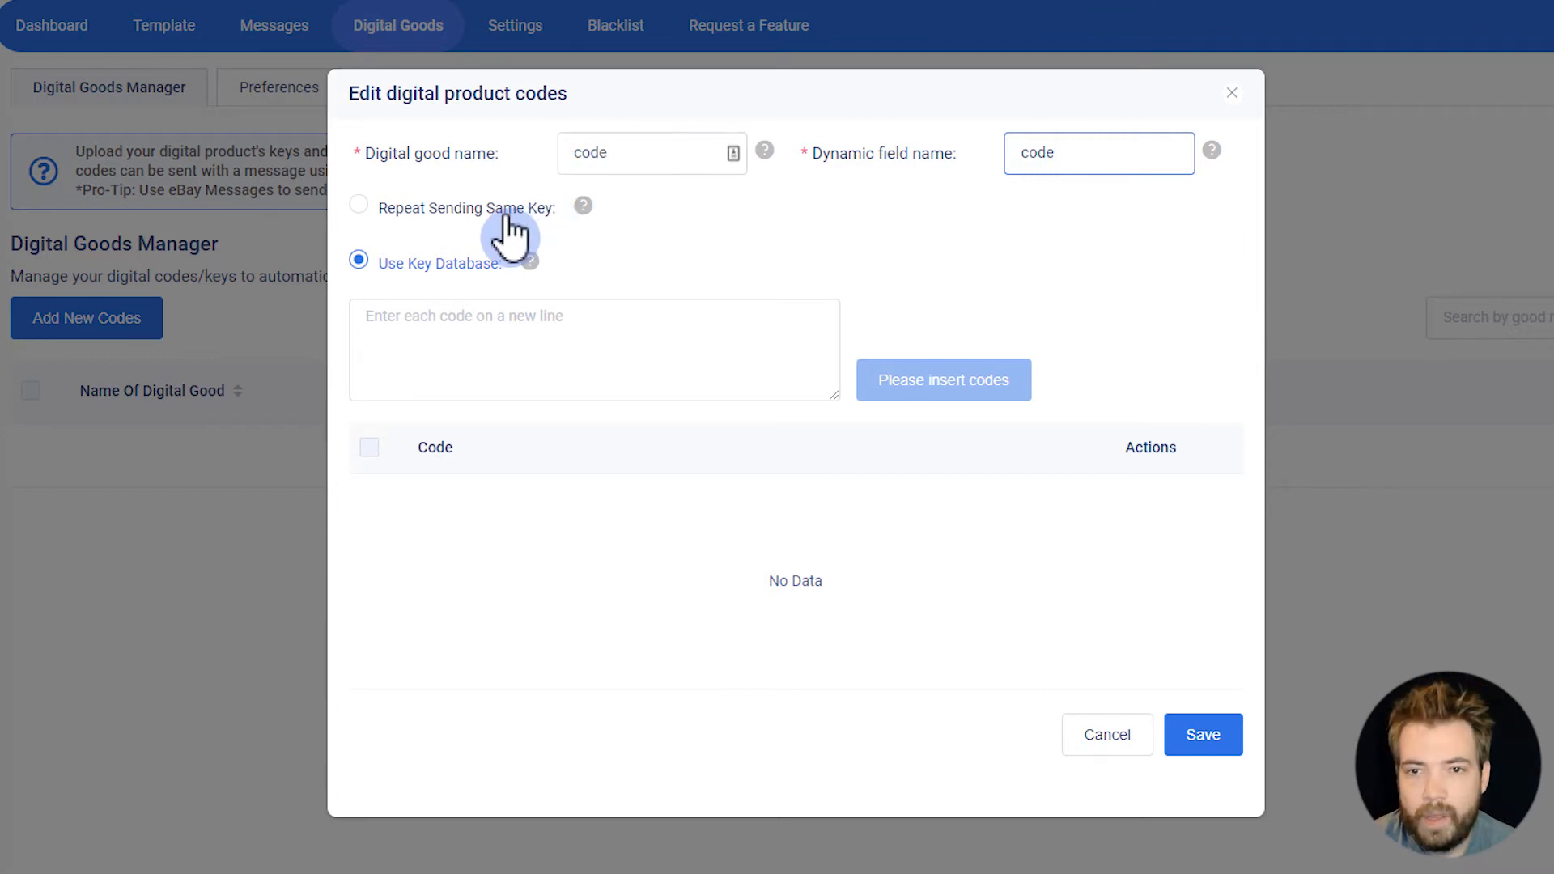
click(358, 208)
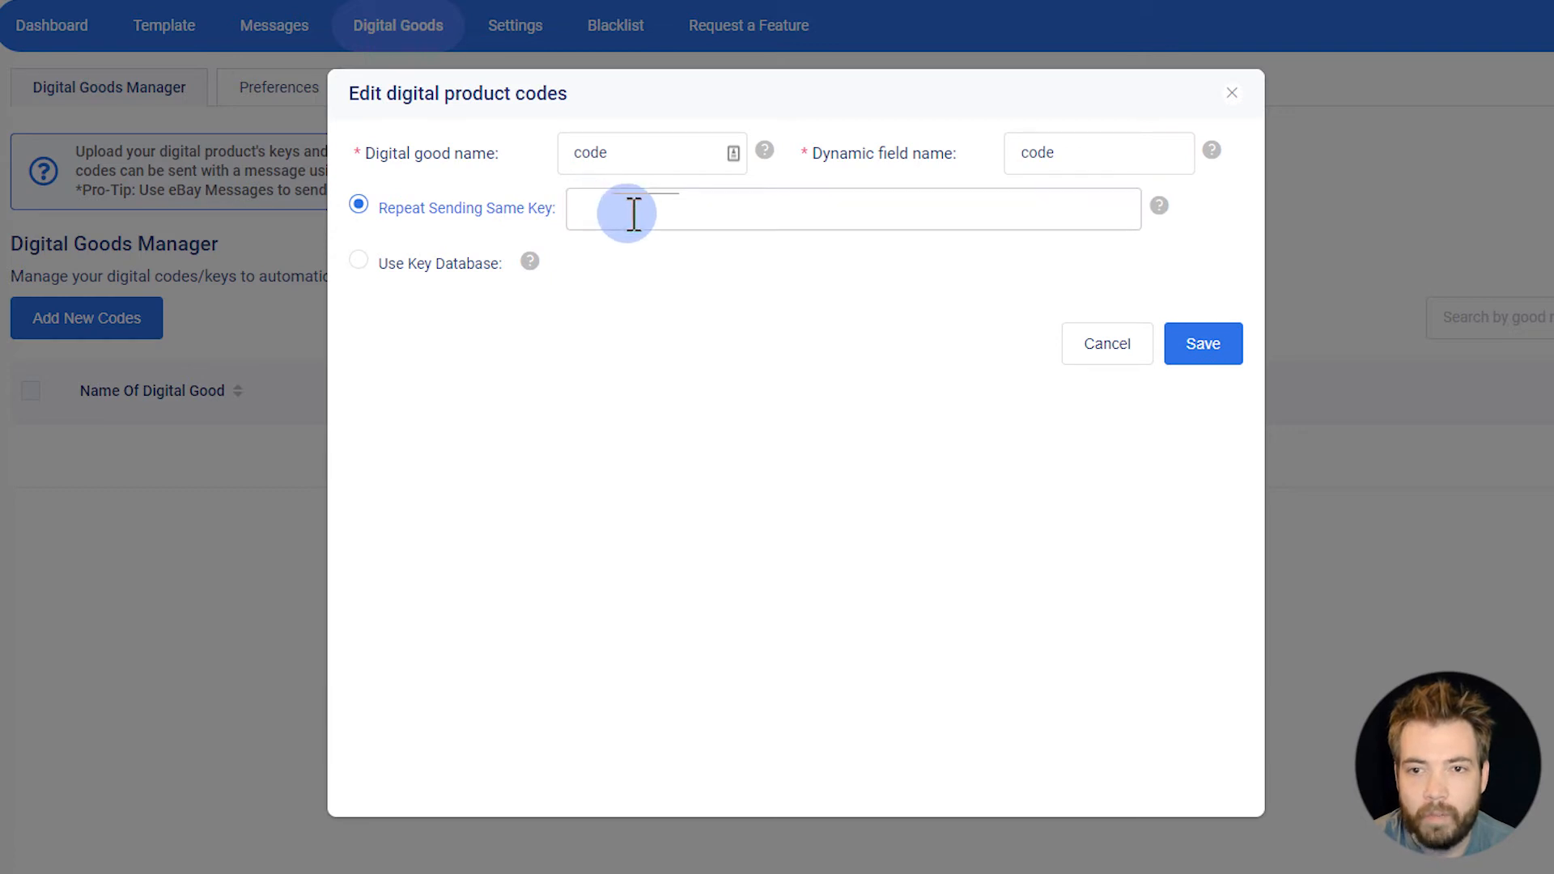
click(358, 259)
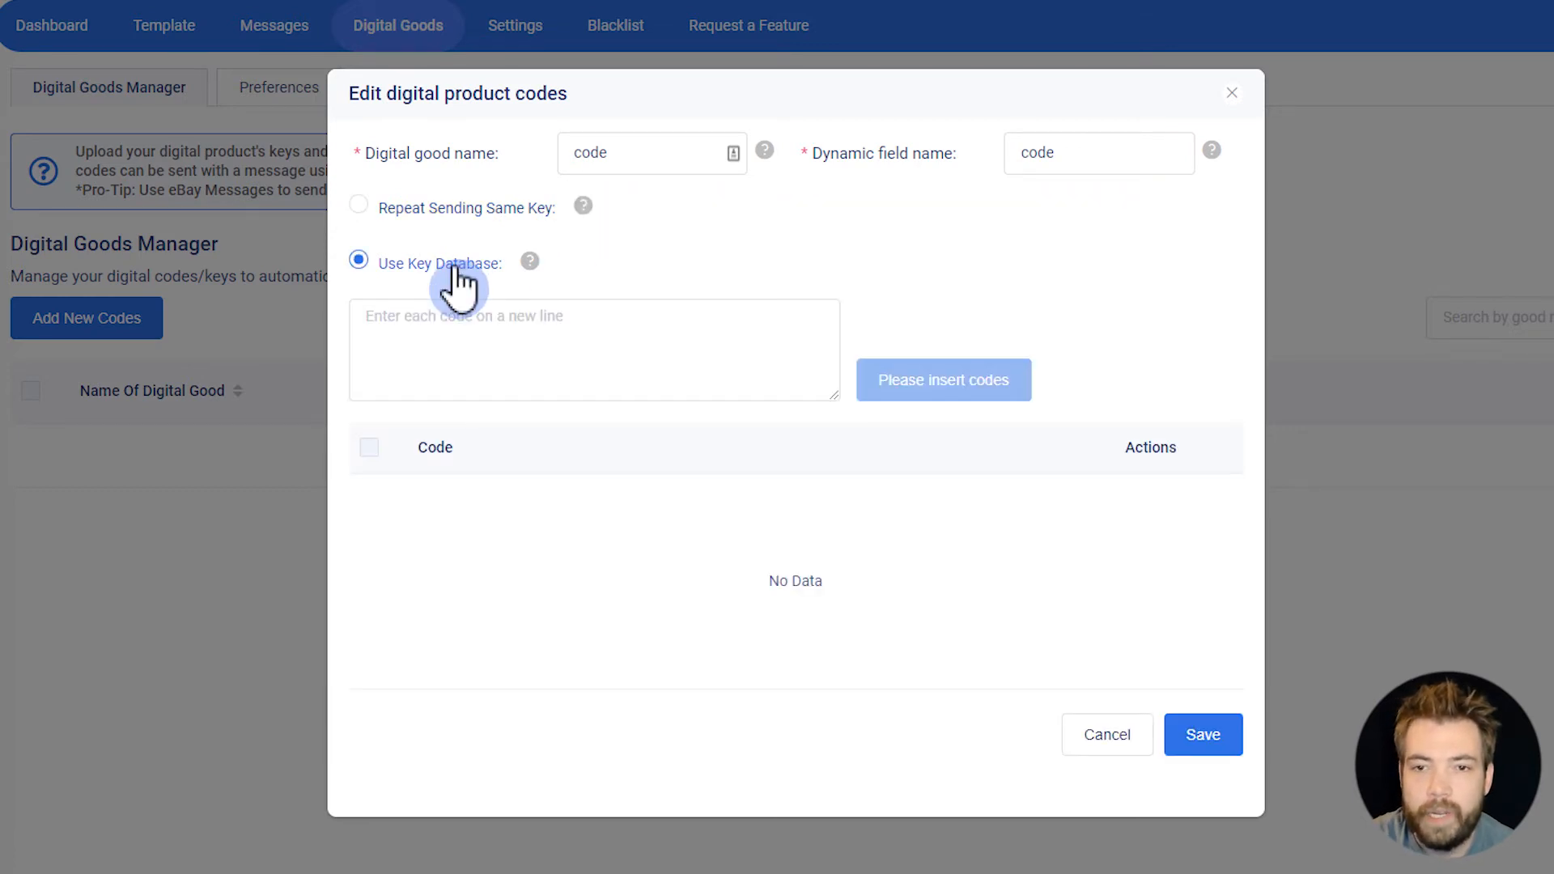
Step: Add keys 111, 222 and 333 to the key database and save the digital good
click(593, 350)
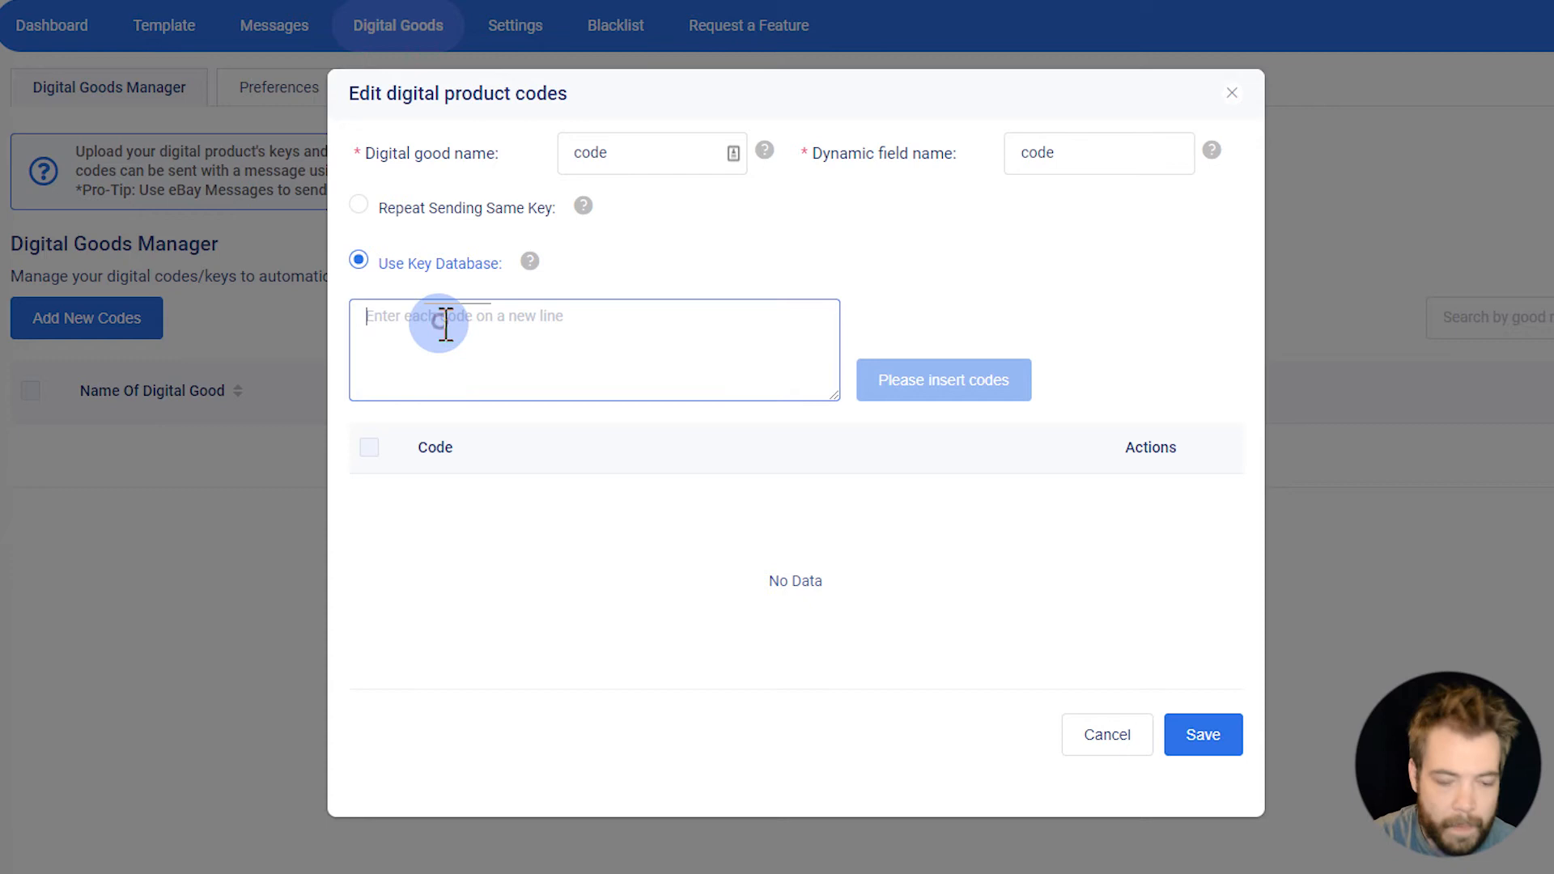
text(111)
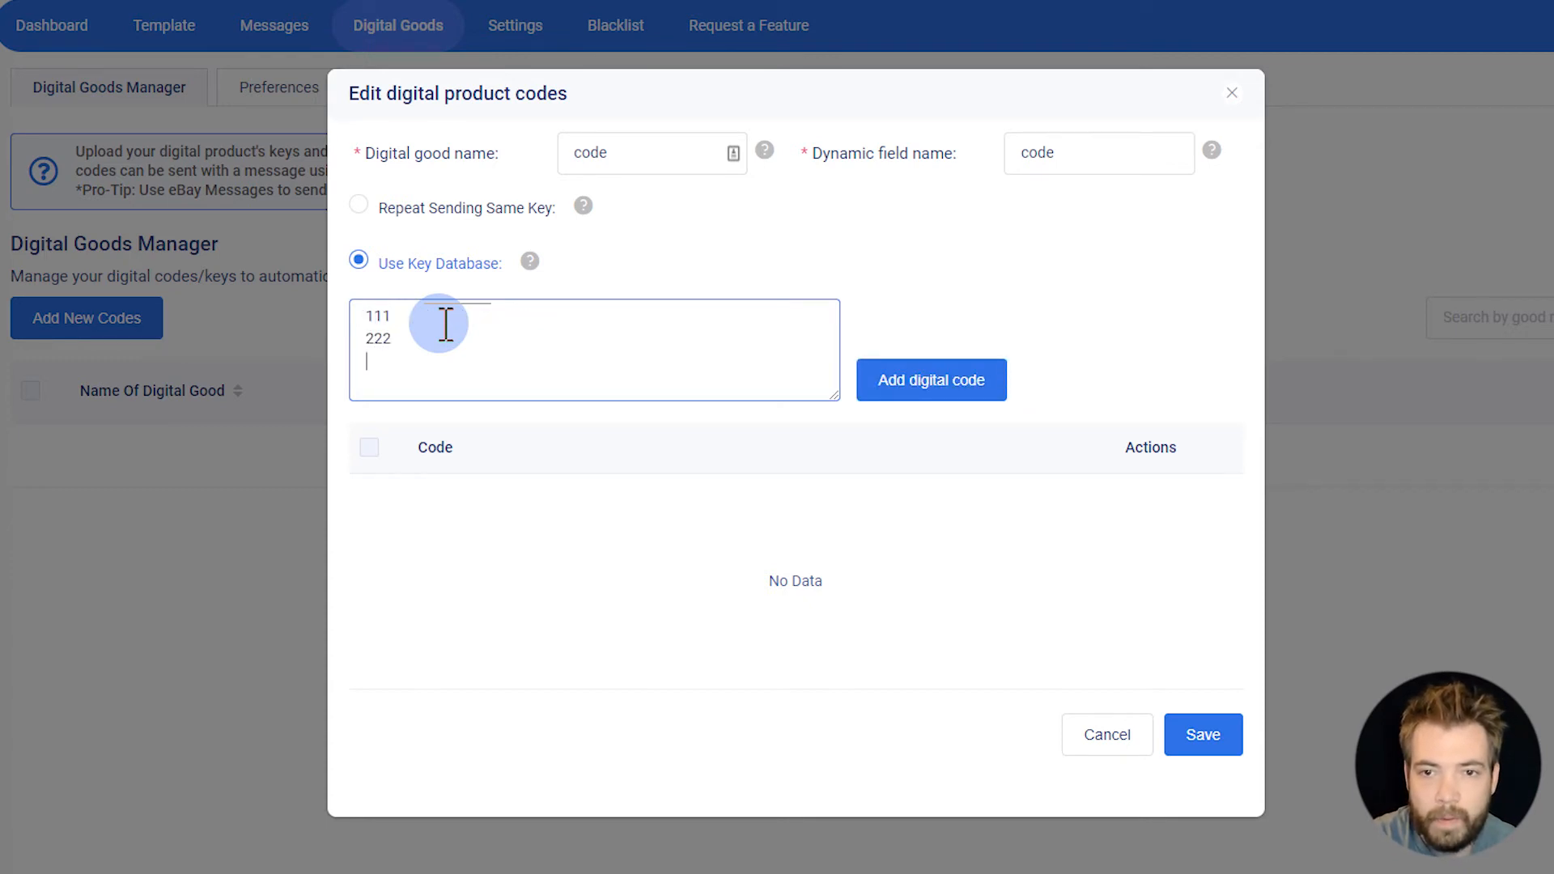
text(333)
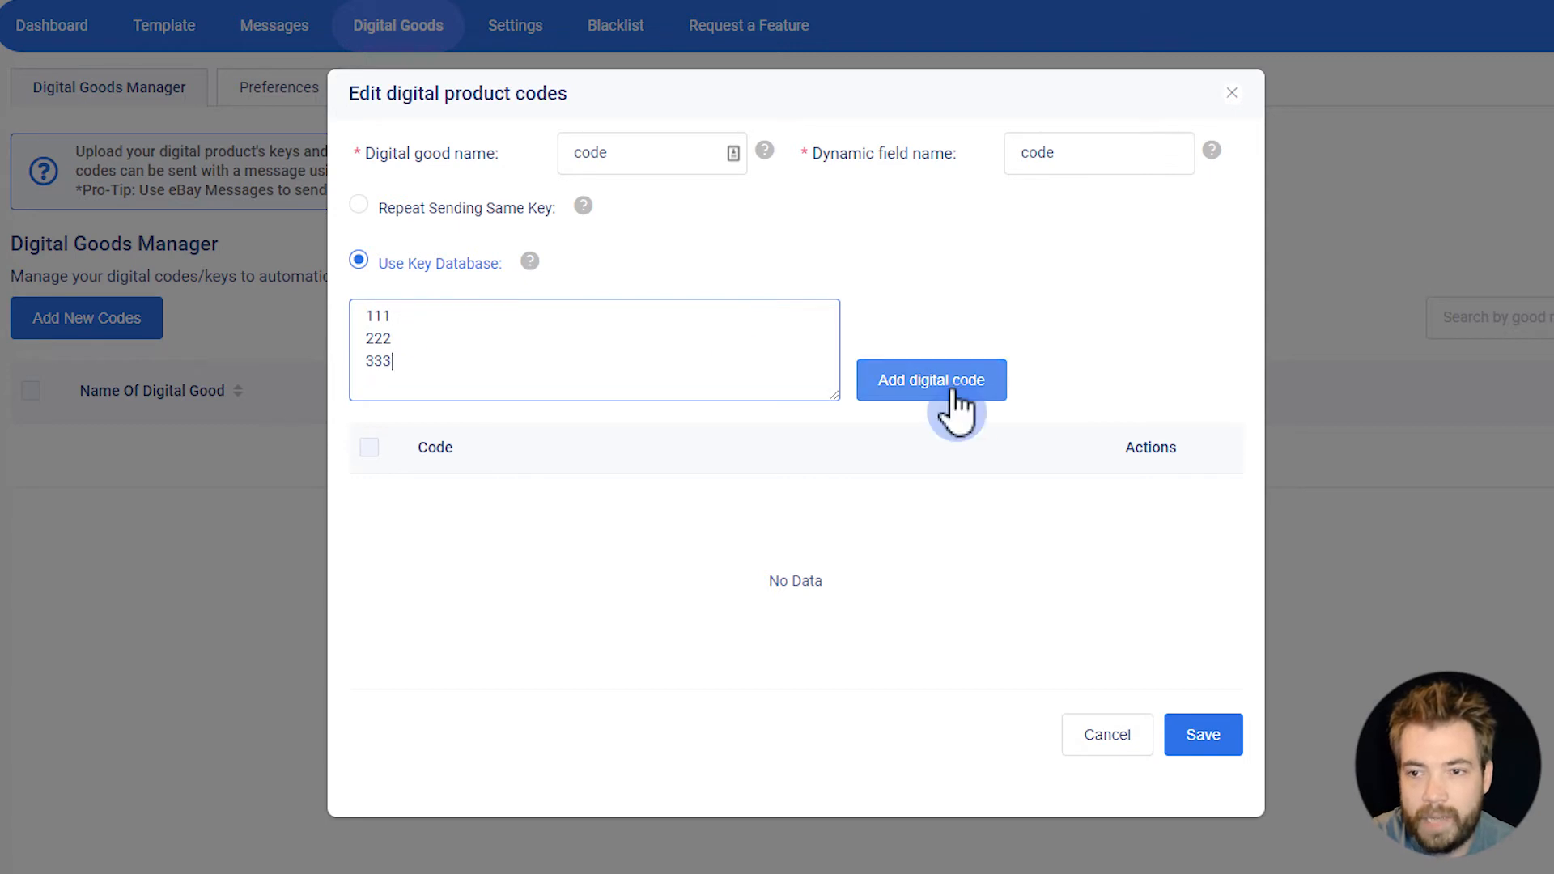
click(930, 380)
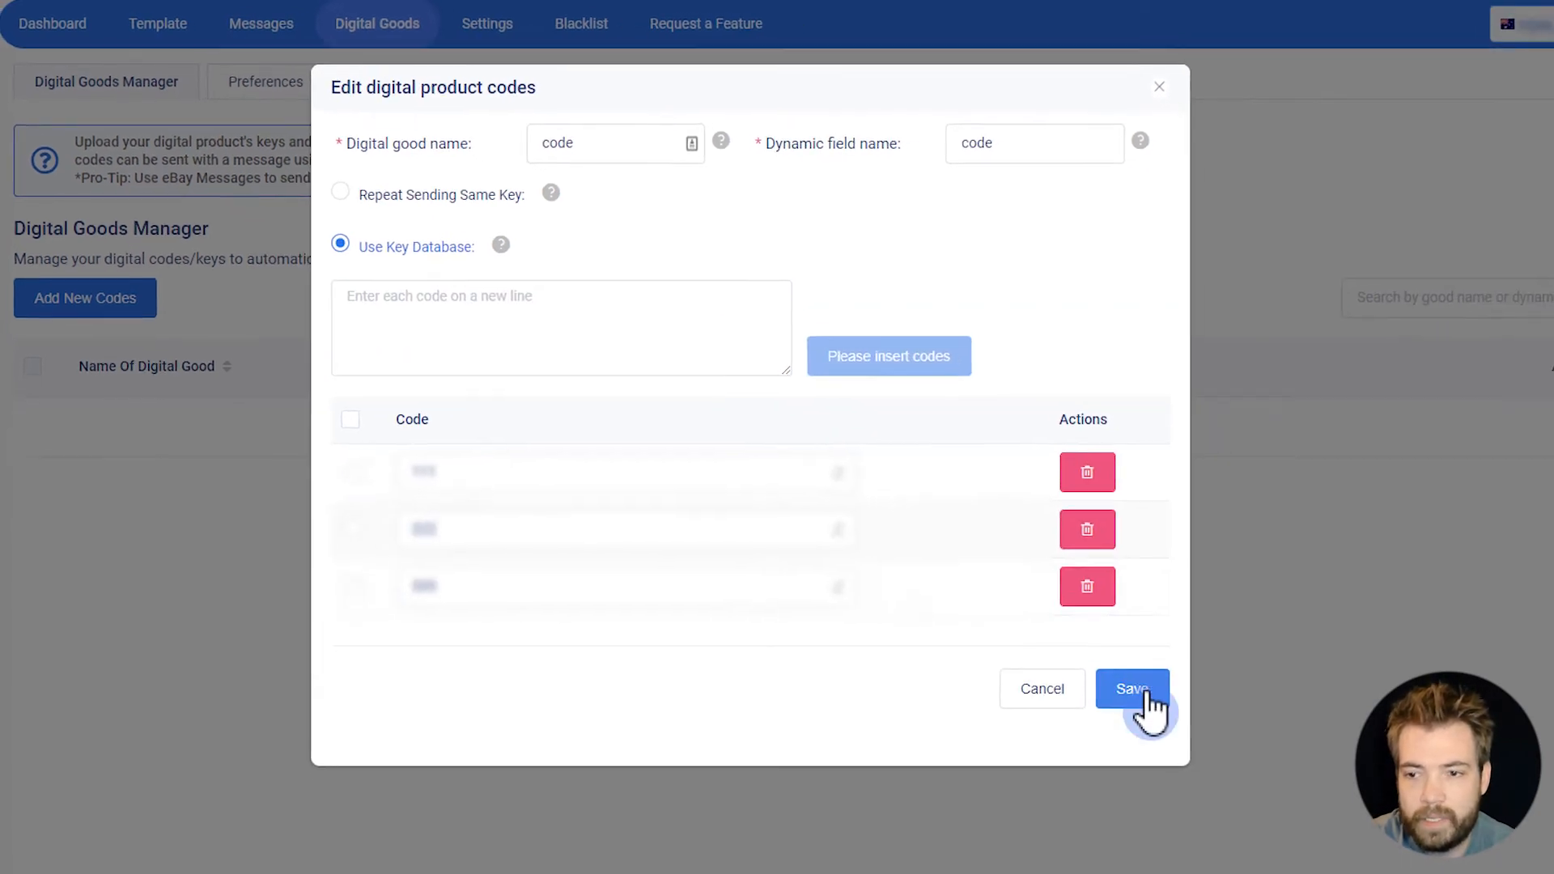
click(1131, 689)
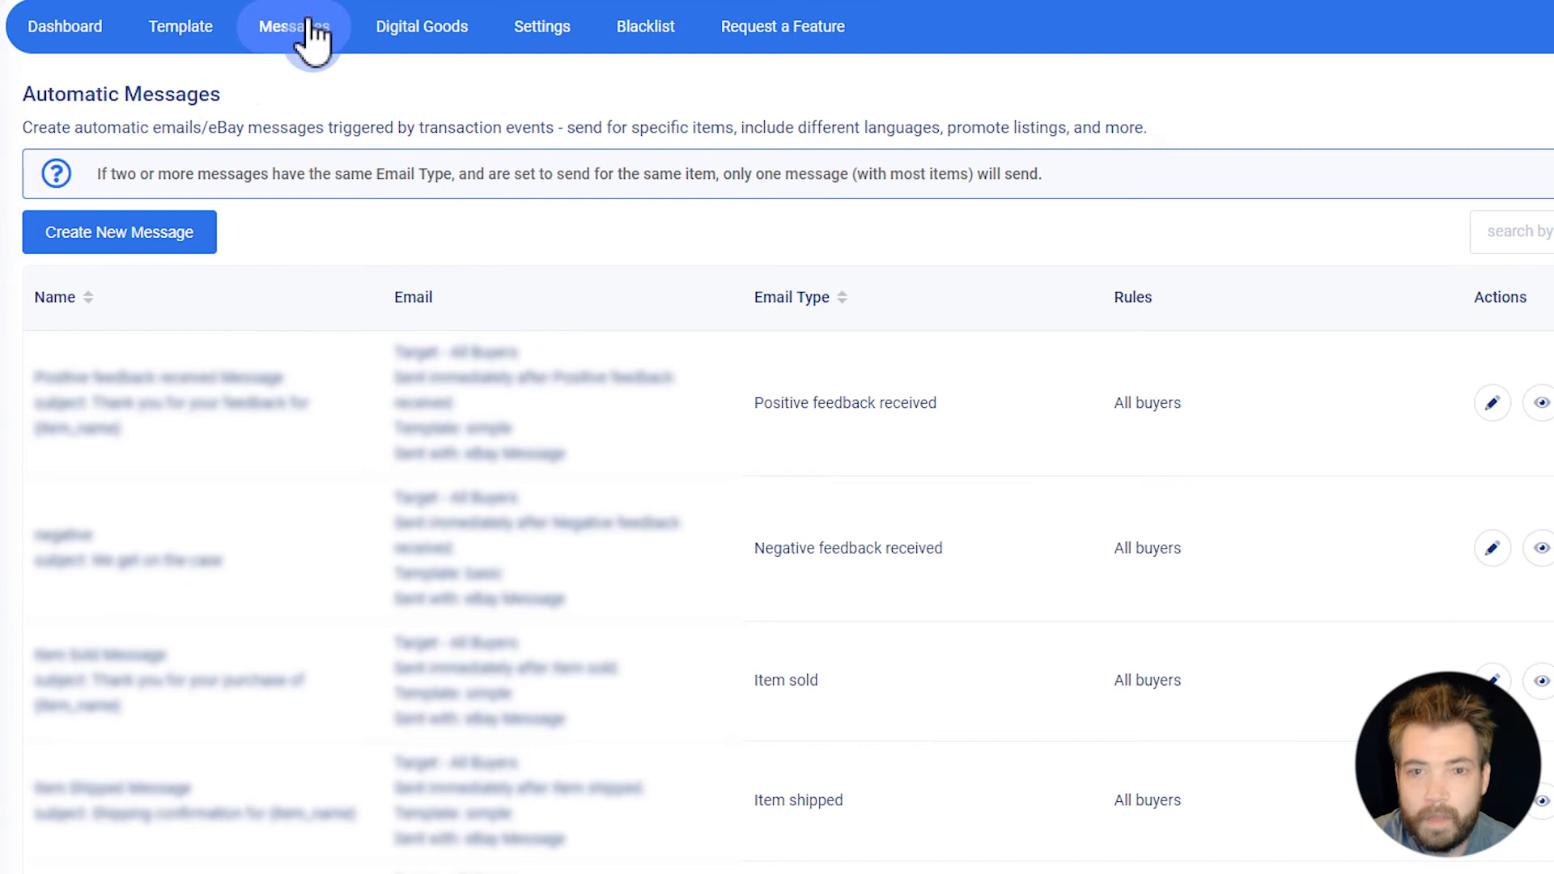
Step: Create a new automatic message that is sent through the eBay messaging system
click(119, 233)
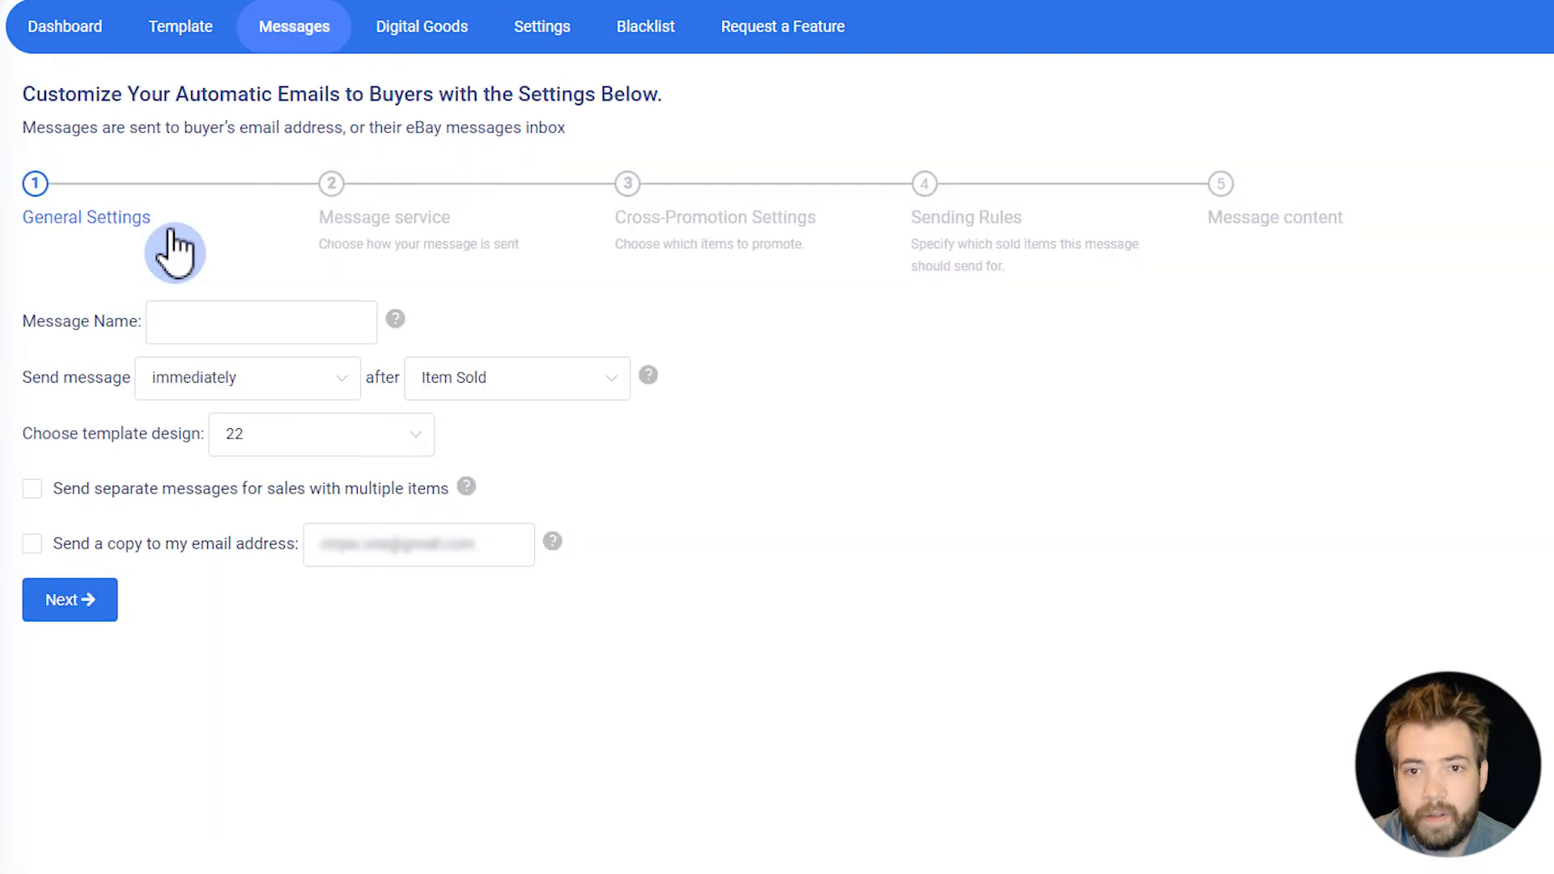
click(68, 599)
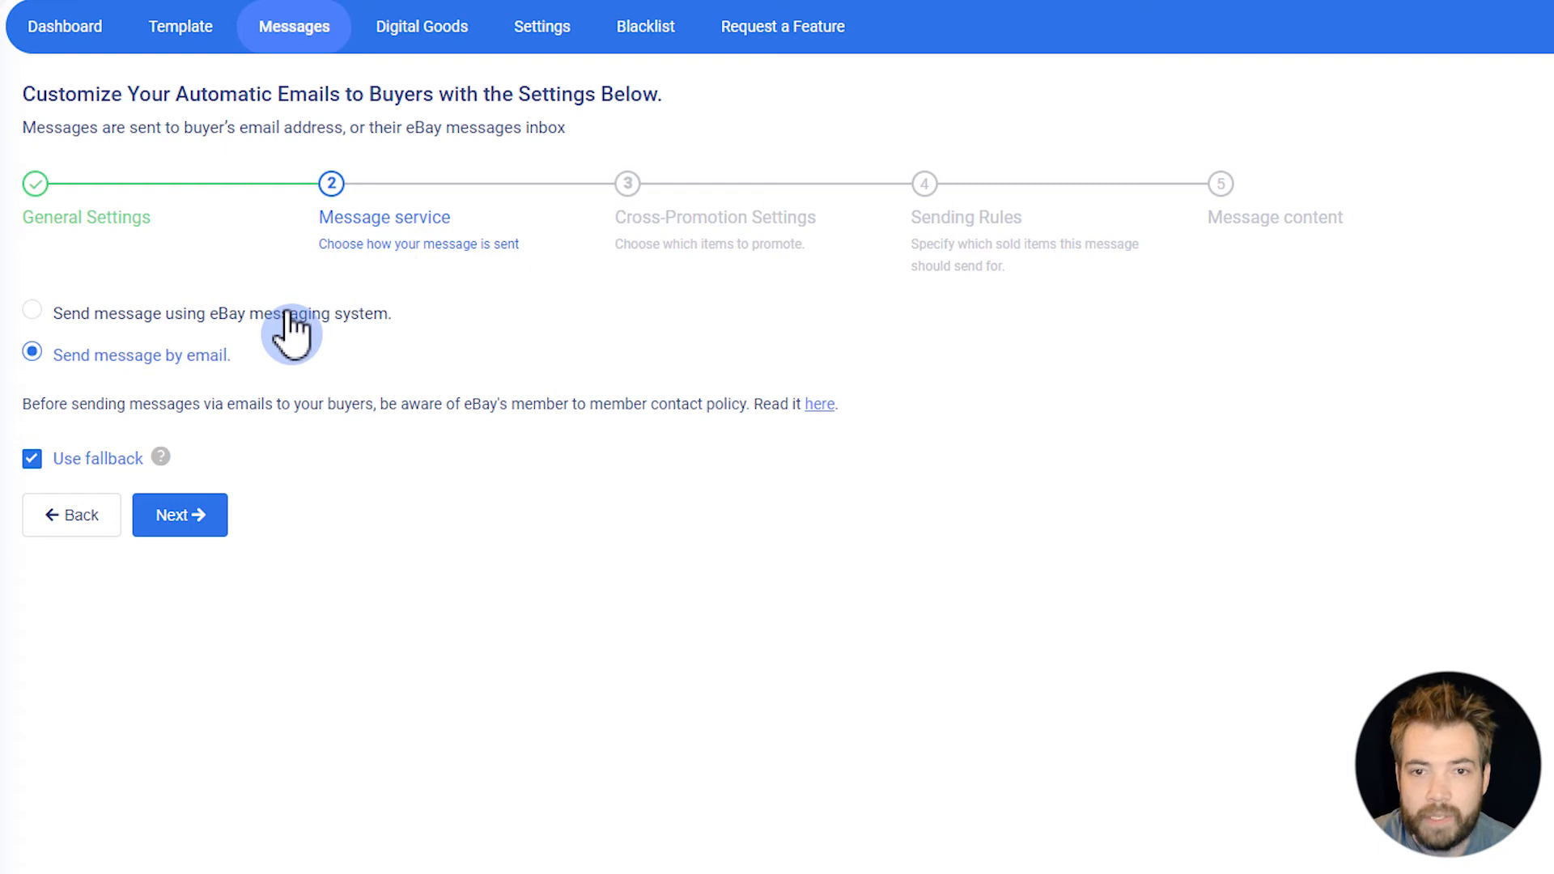
click(31, 312)
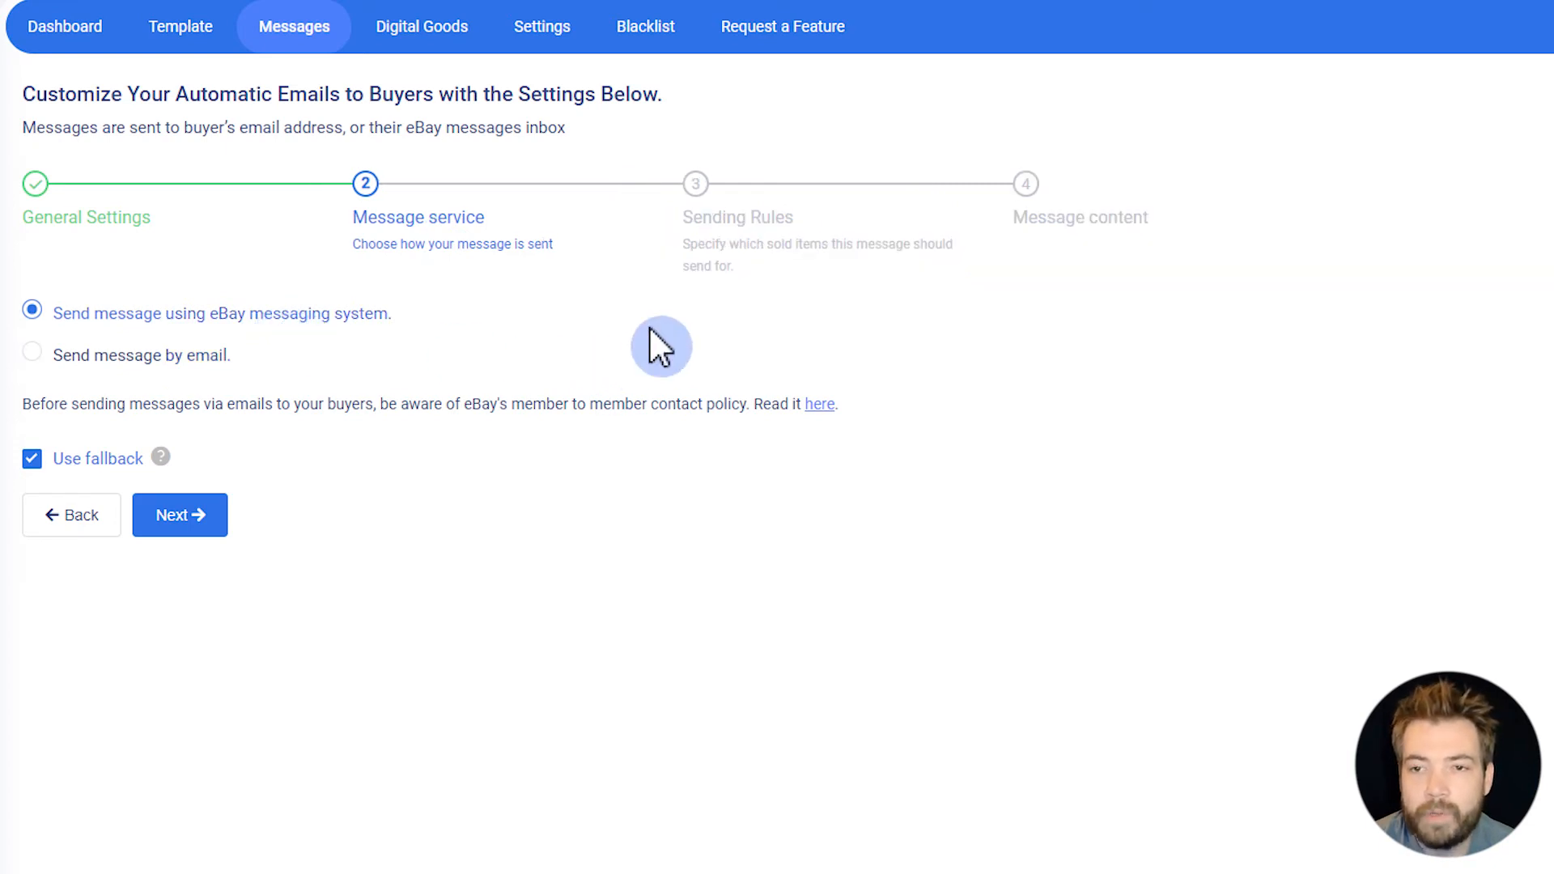
Step: Add a rule so the message applies only when SKU equals DG_product
click(179, 514)
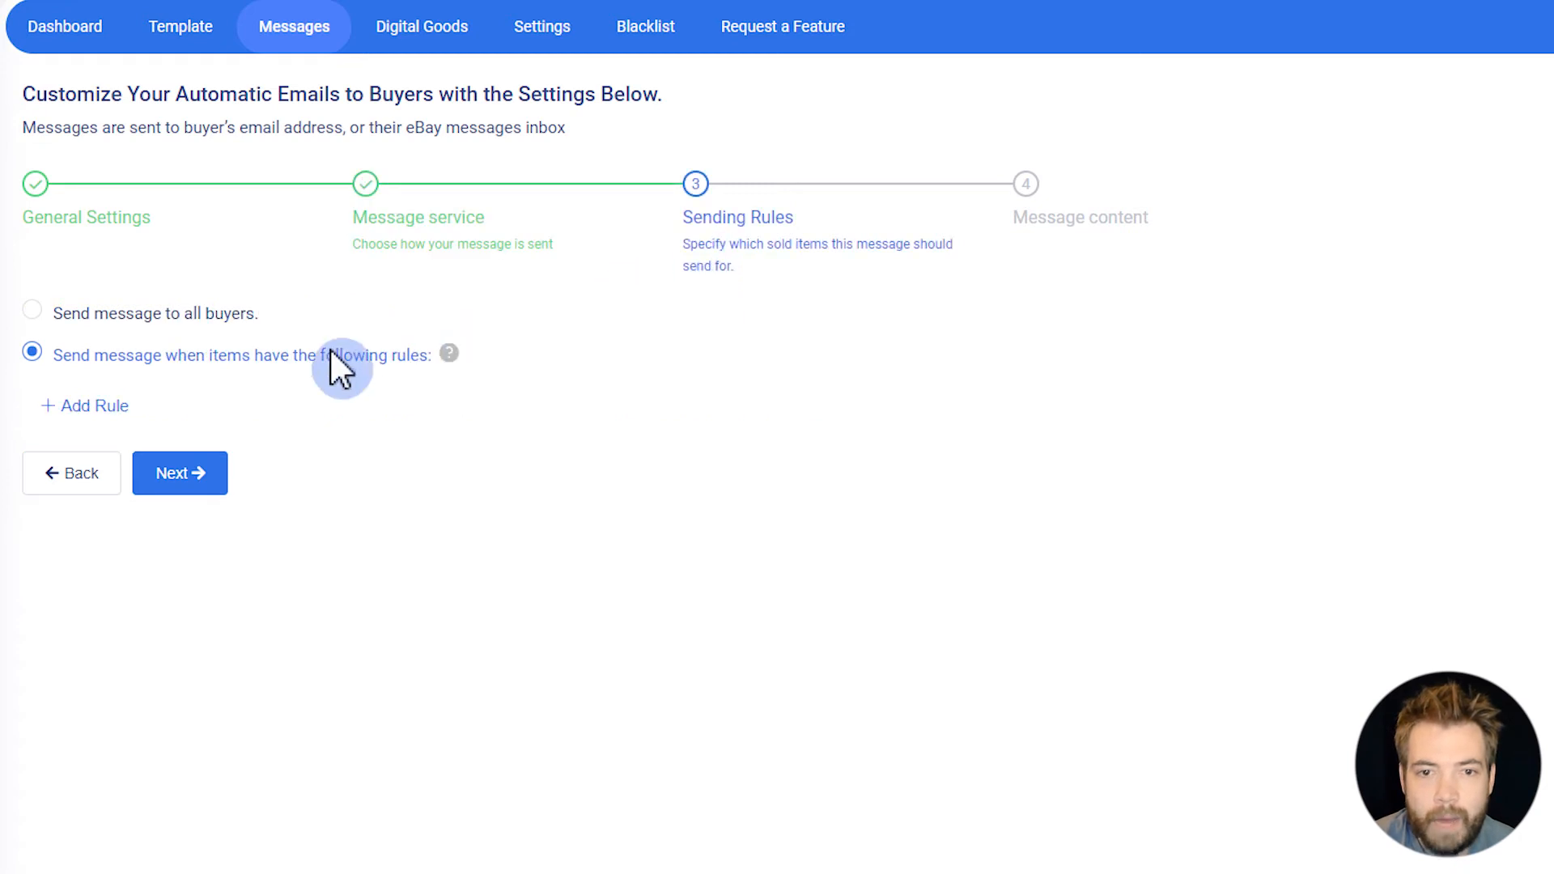
click(84, 406)
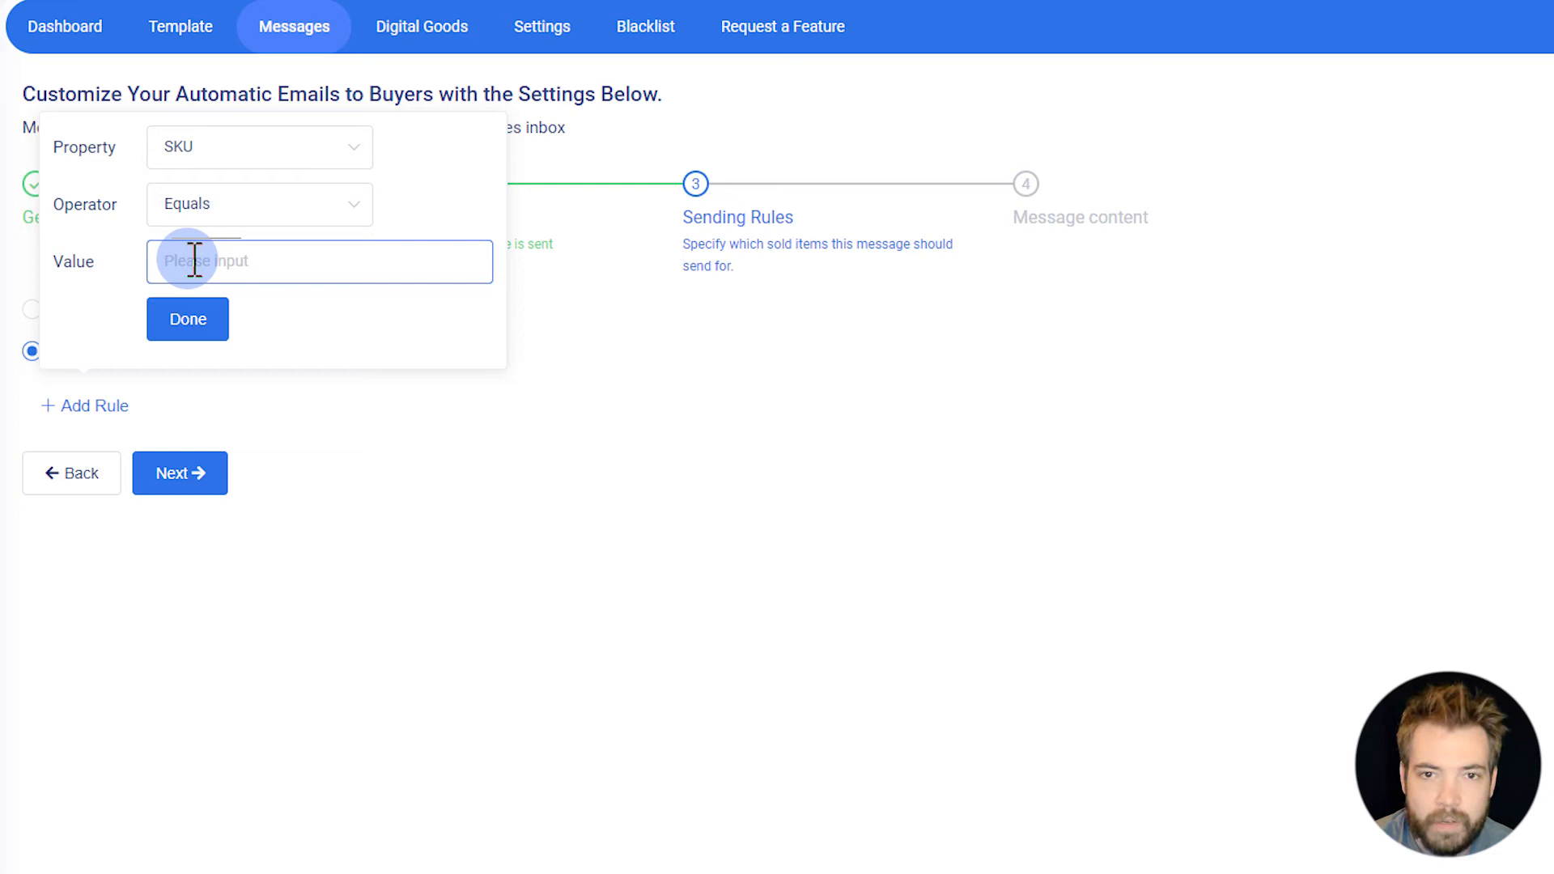
click(187, 319)
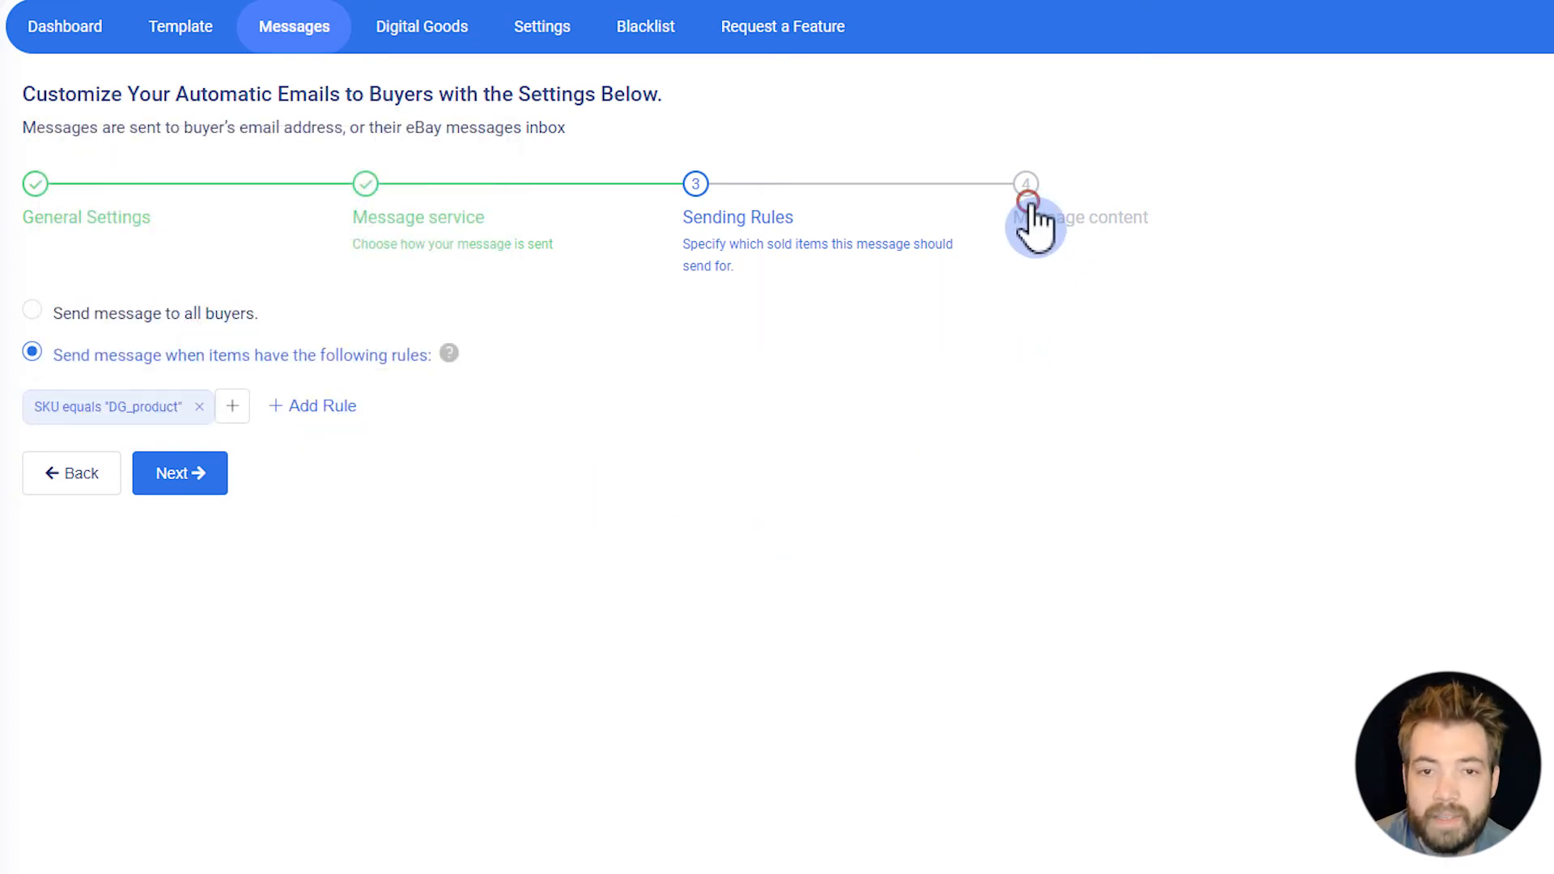
click(180, 473)
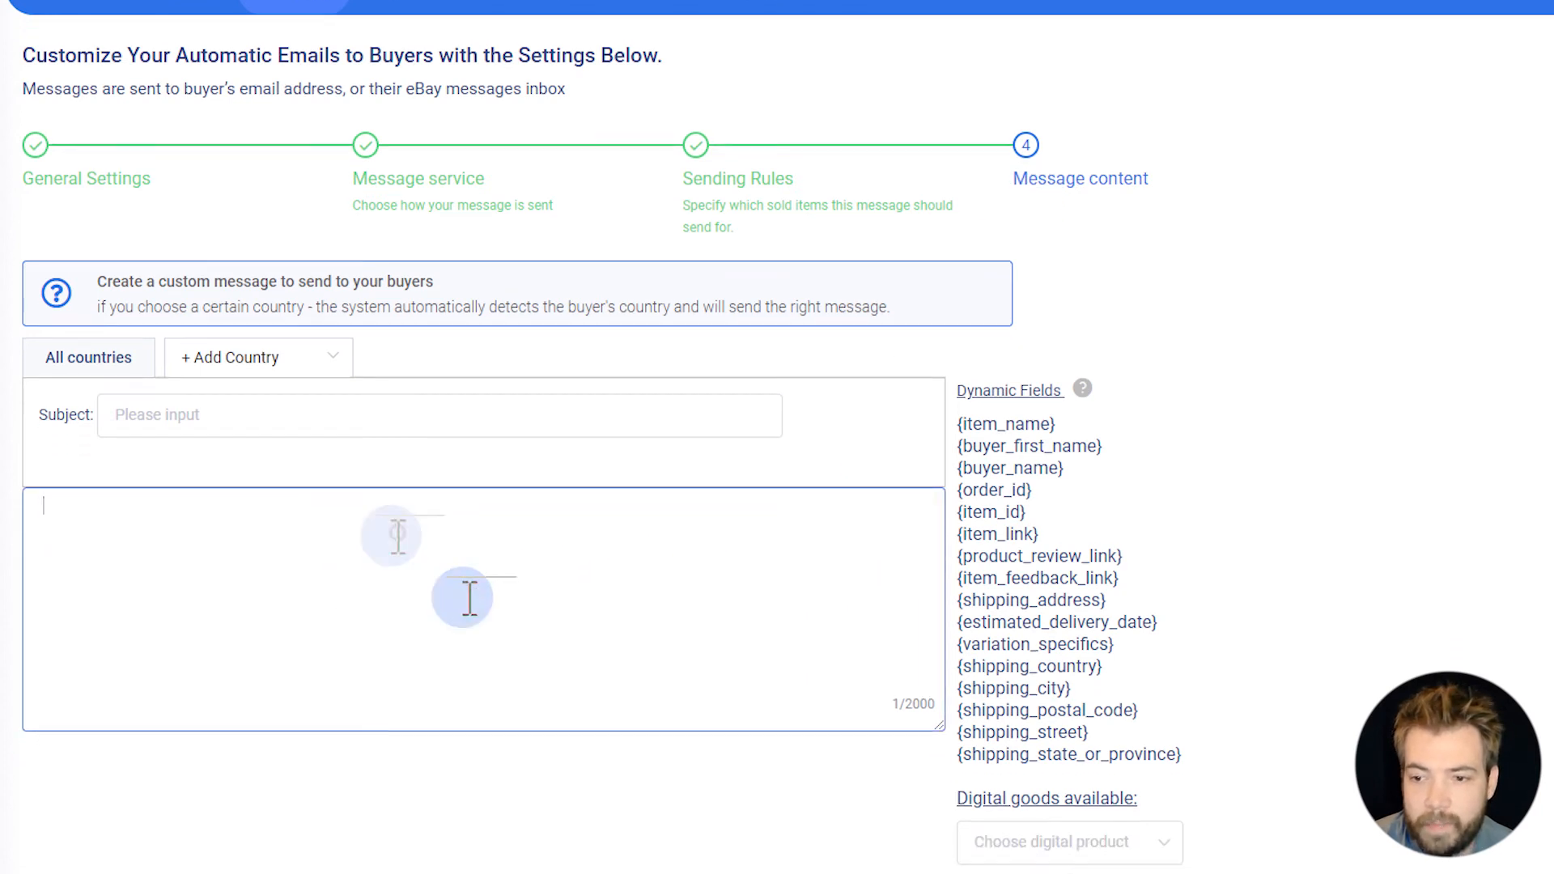
Step: Insert the 'code' digital good's {code} field into the message body
click(1068, 741)
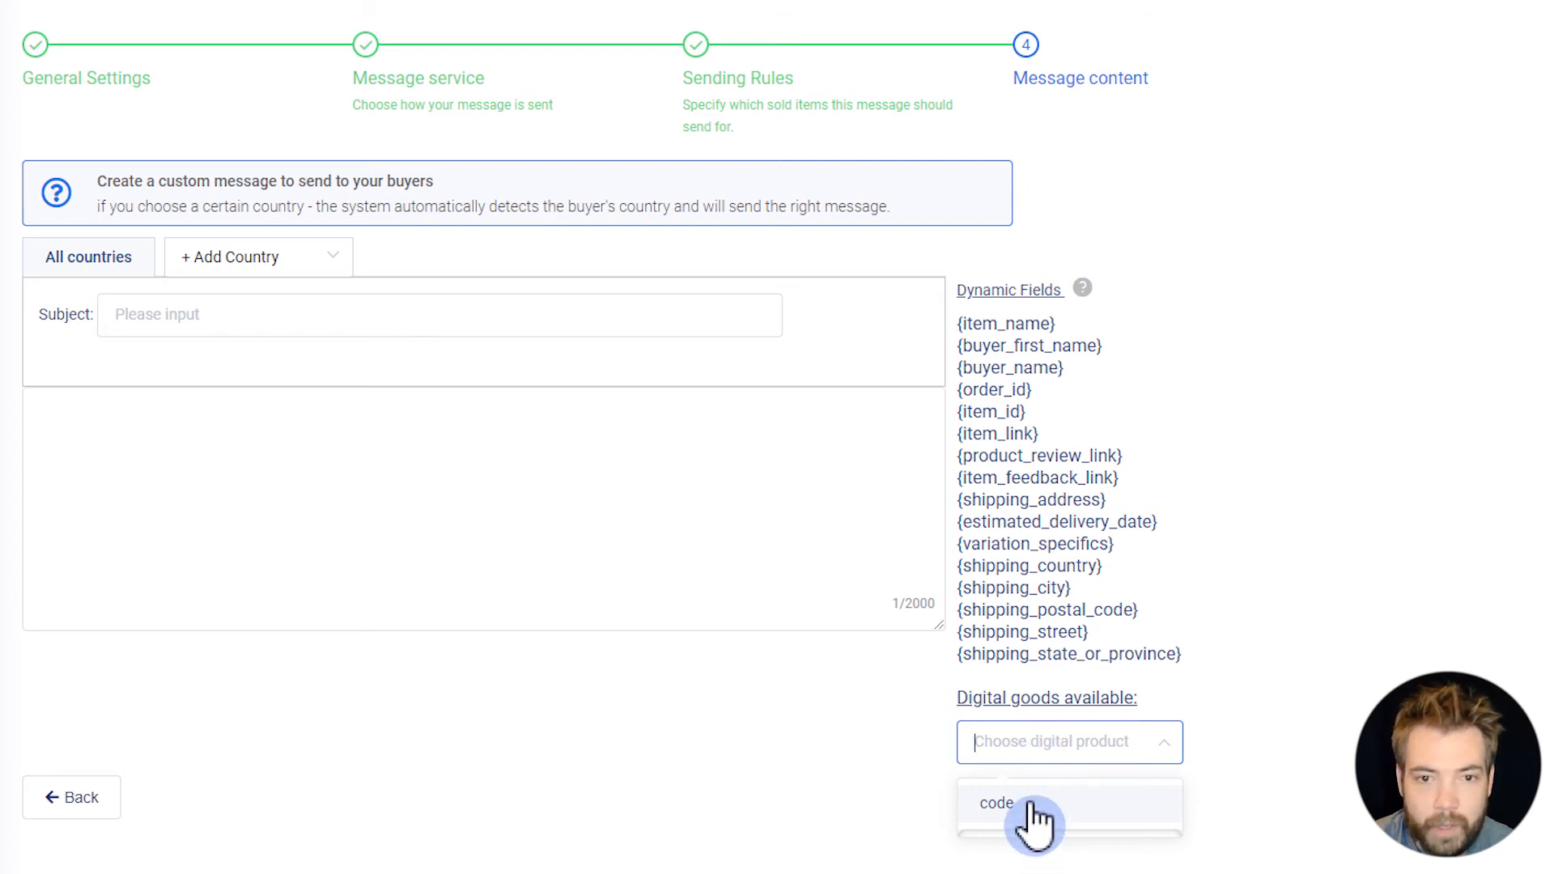
click(996, 803)
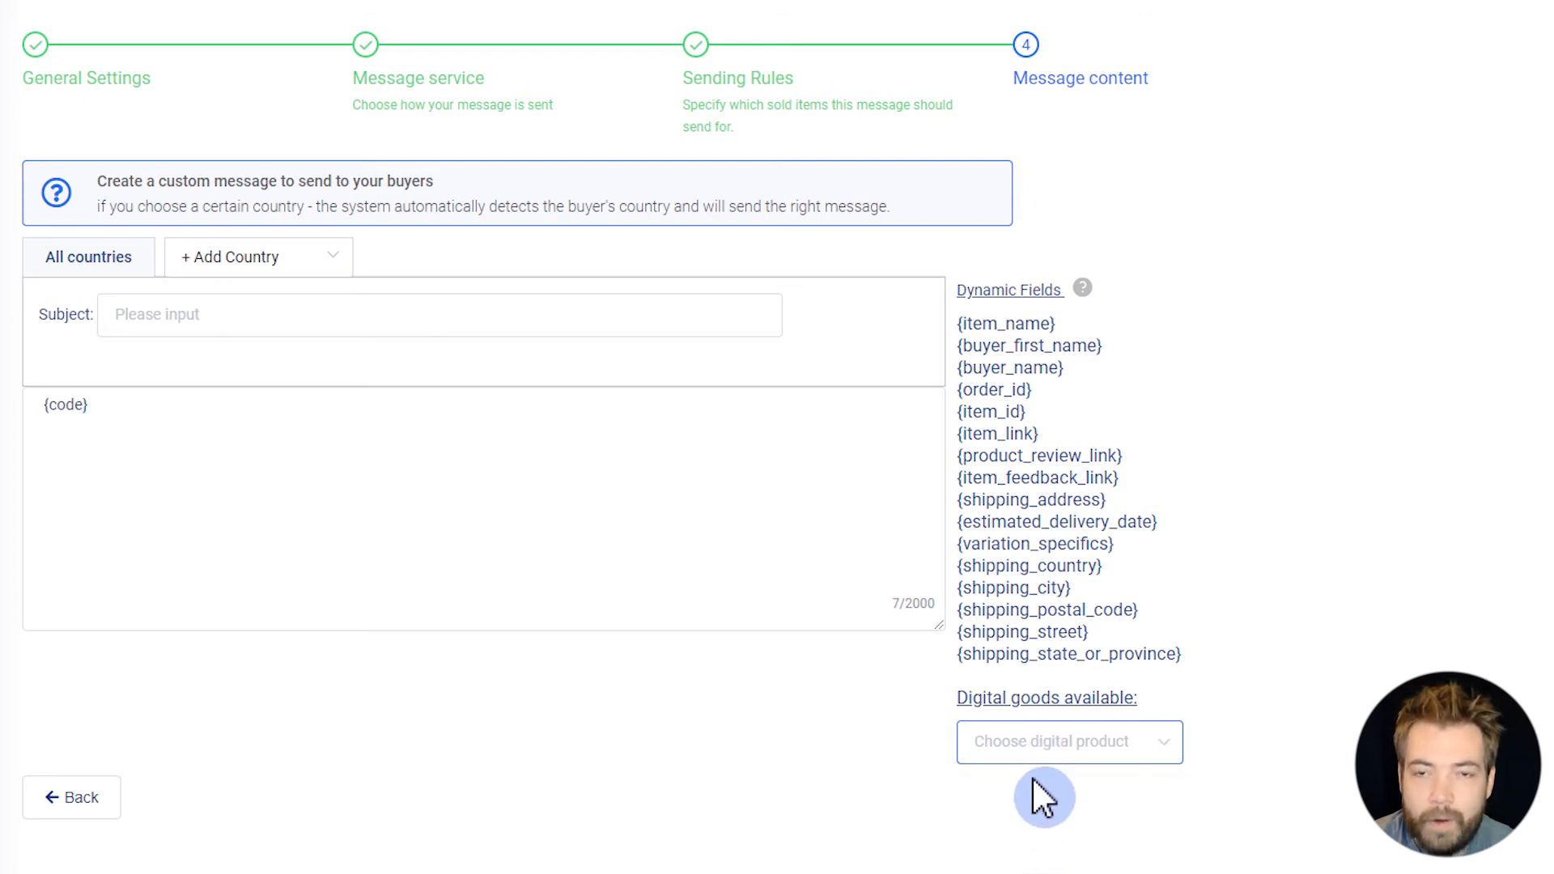
mouse_move(807, 734)
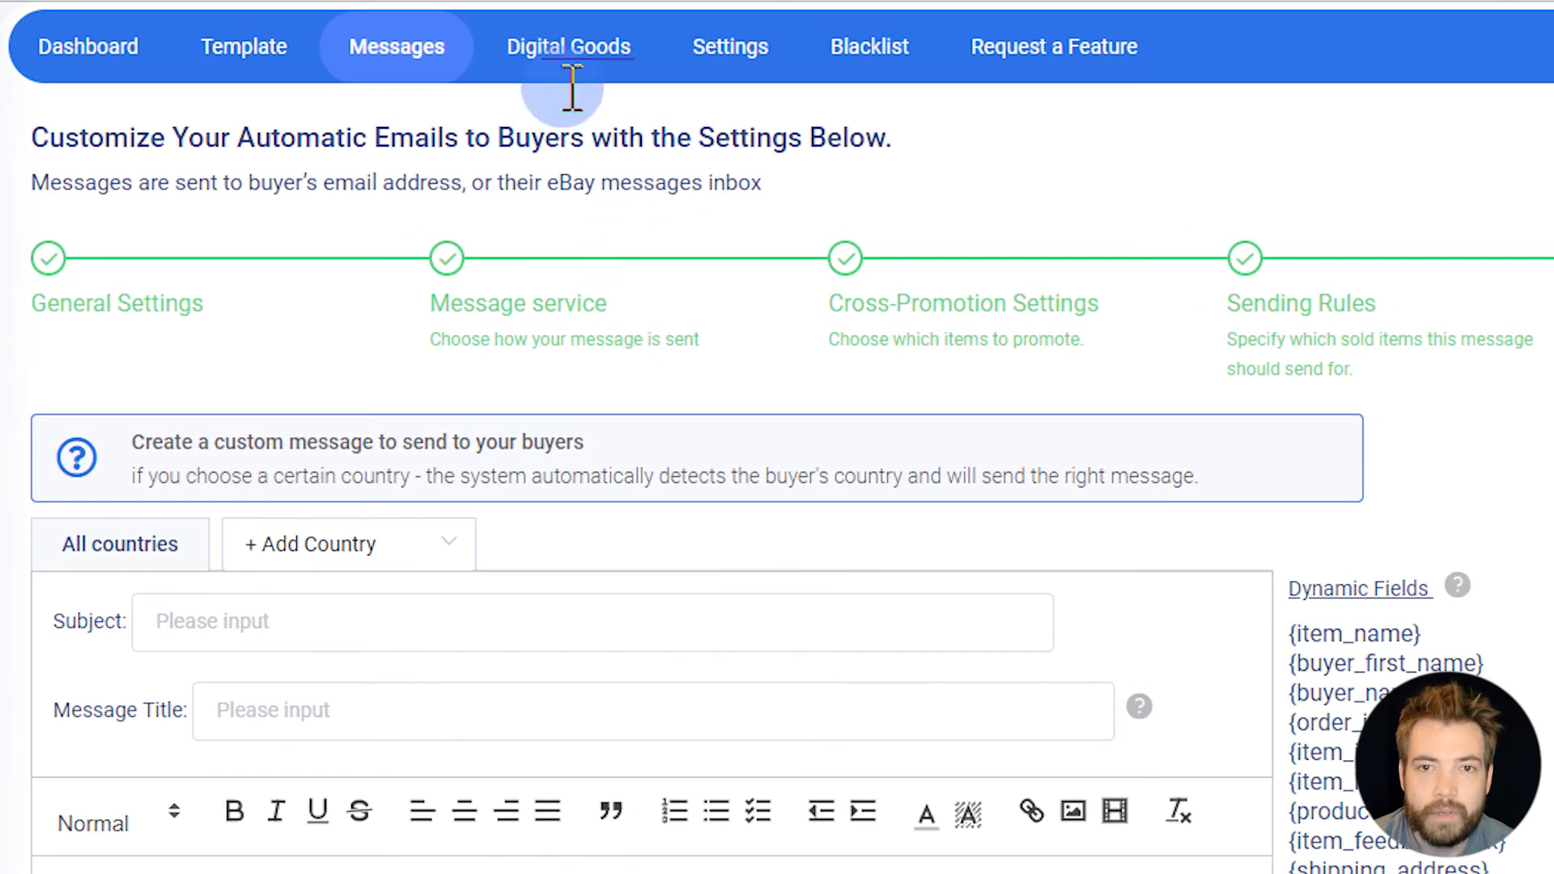
Step: Review the Digital Goods preferences: low-quantity email alerts off, mark items shipped after sending codes on
click(568, 45)
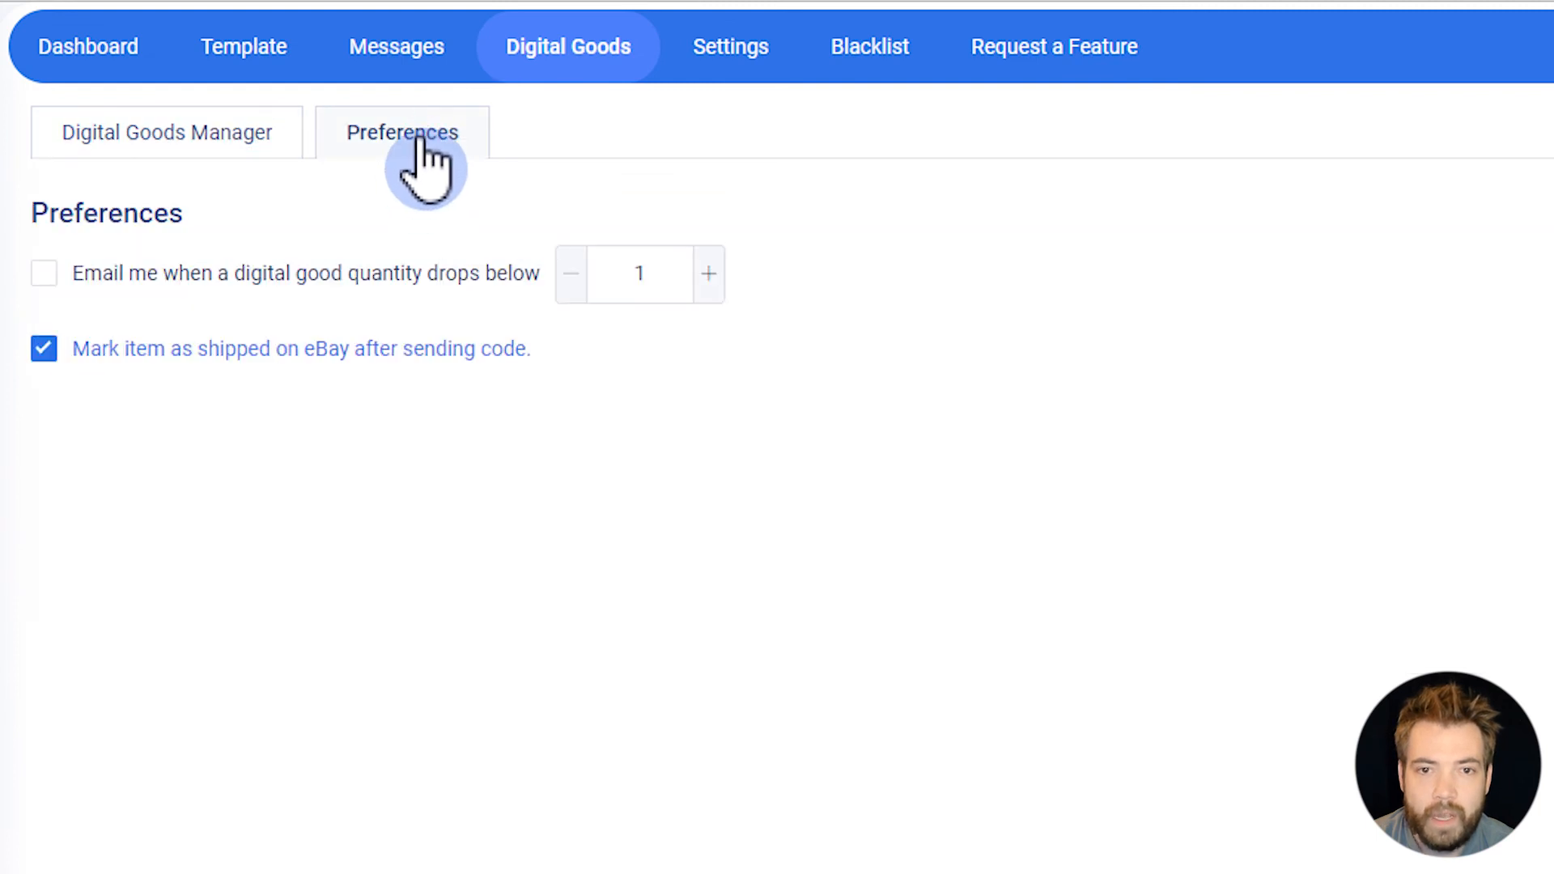
mouse_move(312, 376)
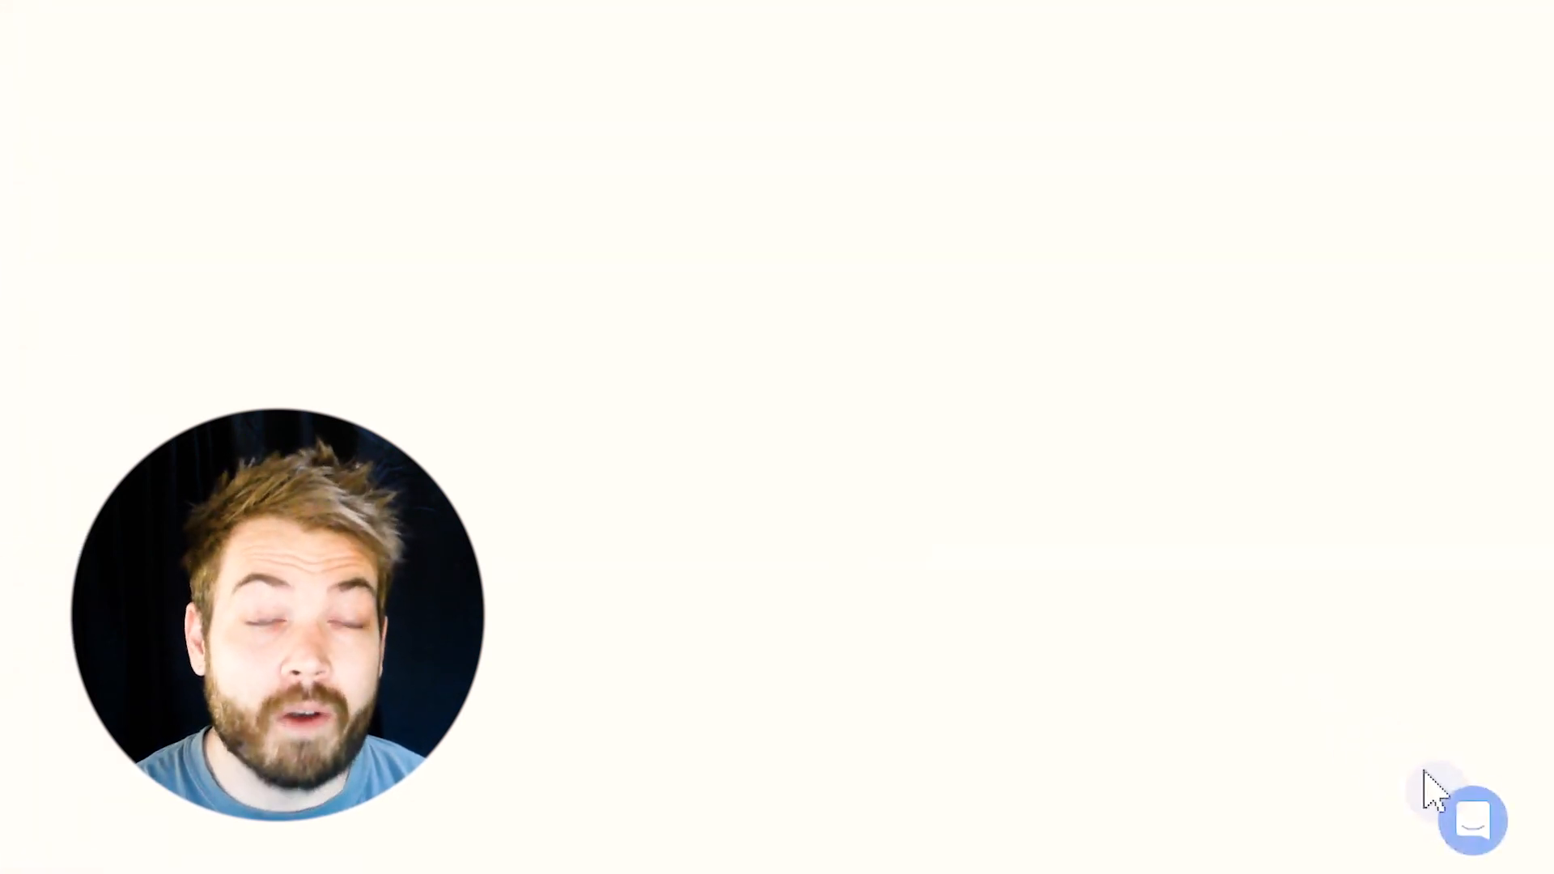
click(1471, 821)
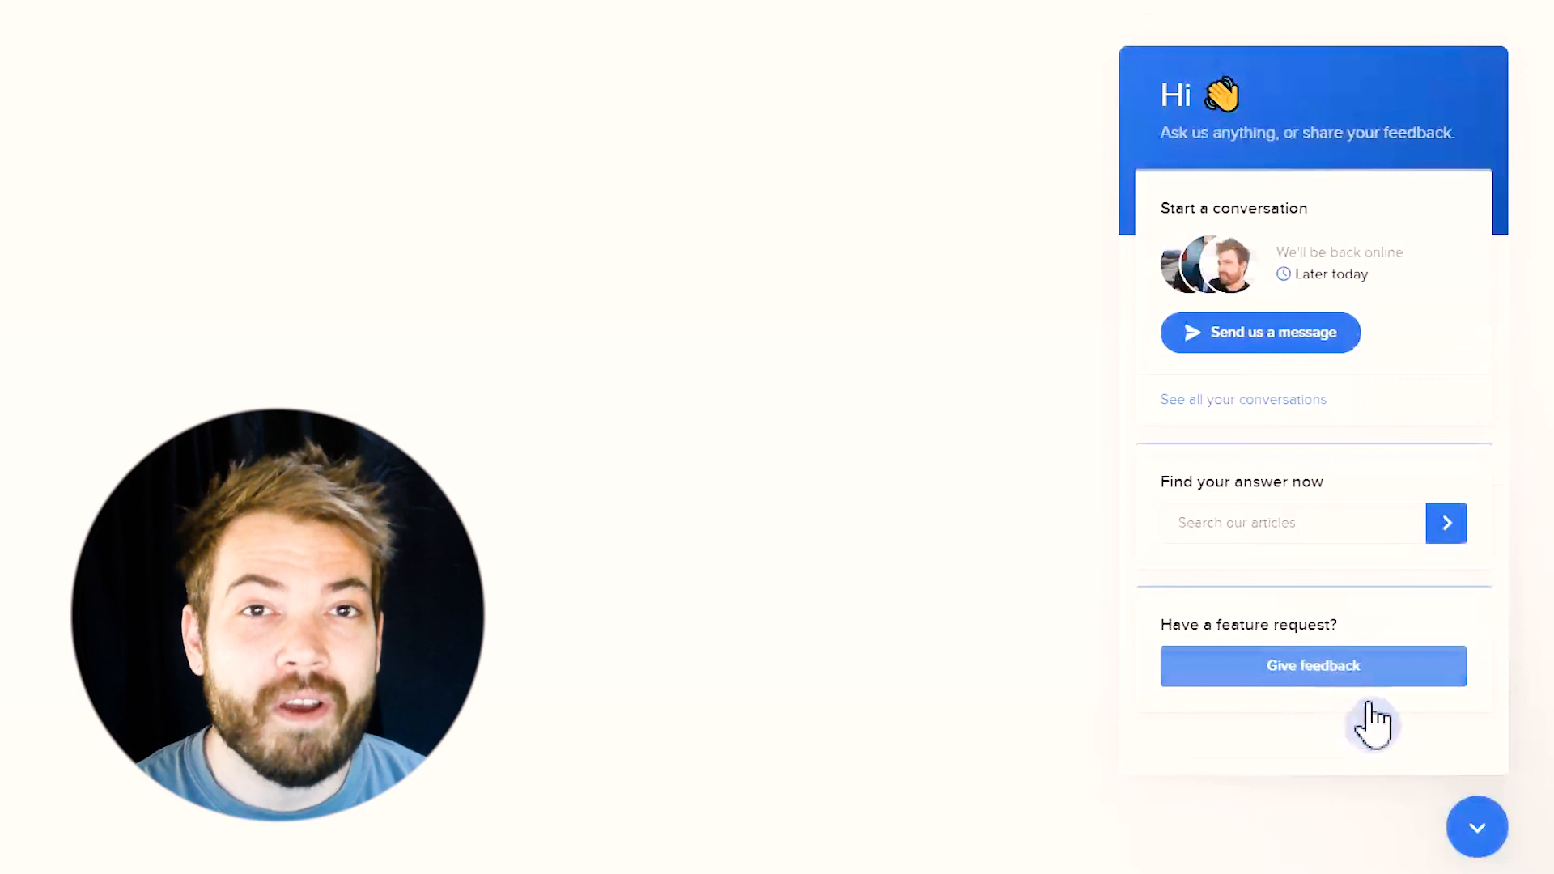
click(1475, 827)
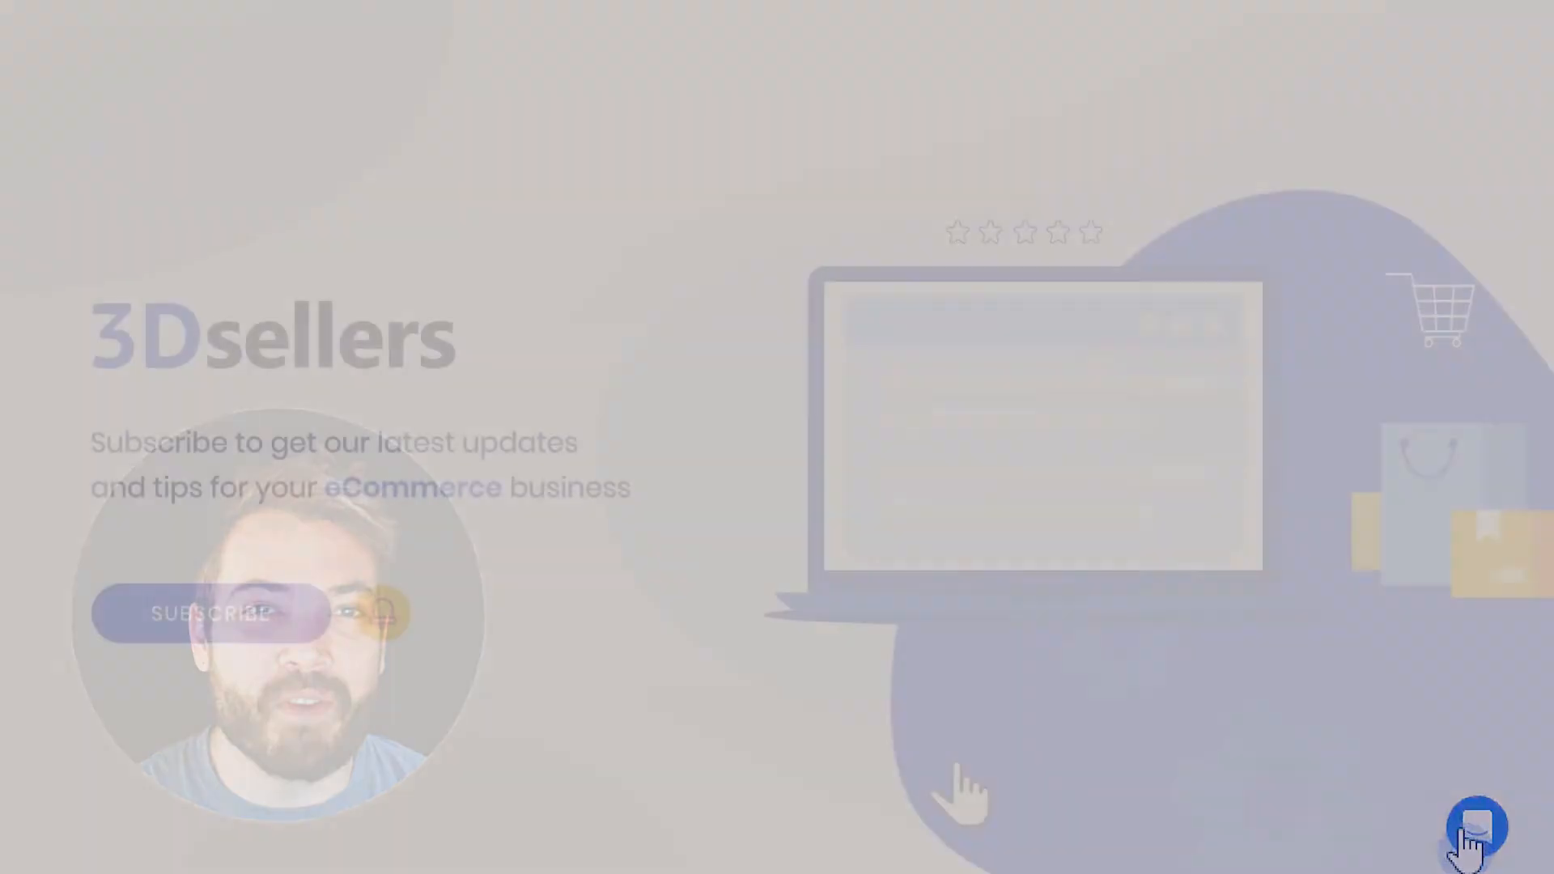